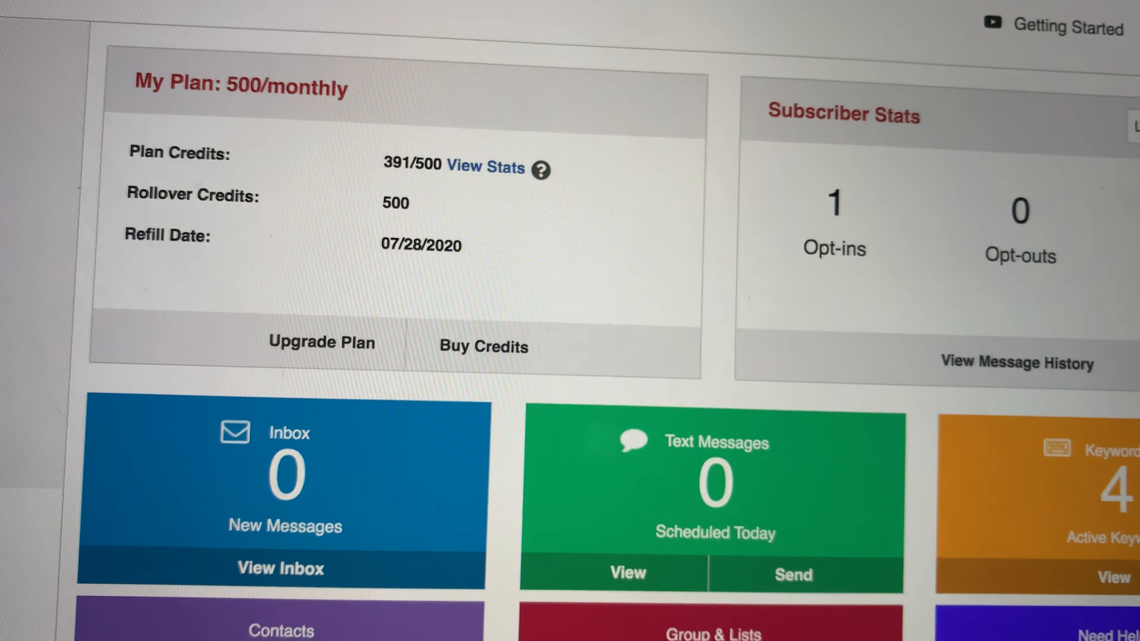
Scroll down through the dashboard to reach the Text Messages tile
scroll("down", 3)
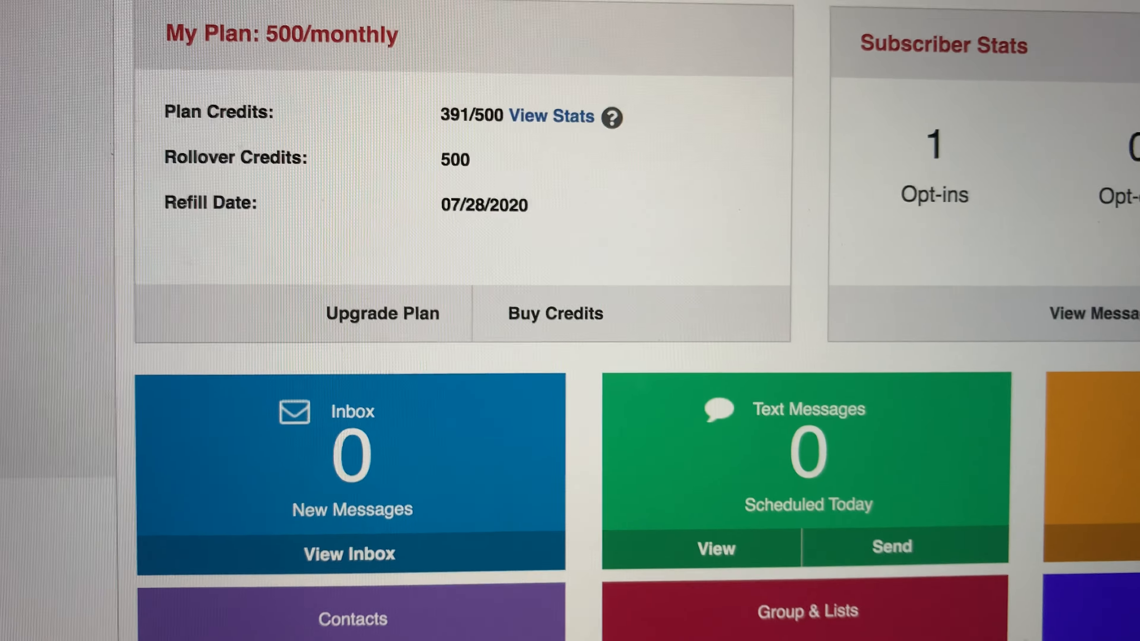
scroll("down", 3)
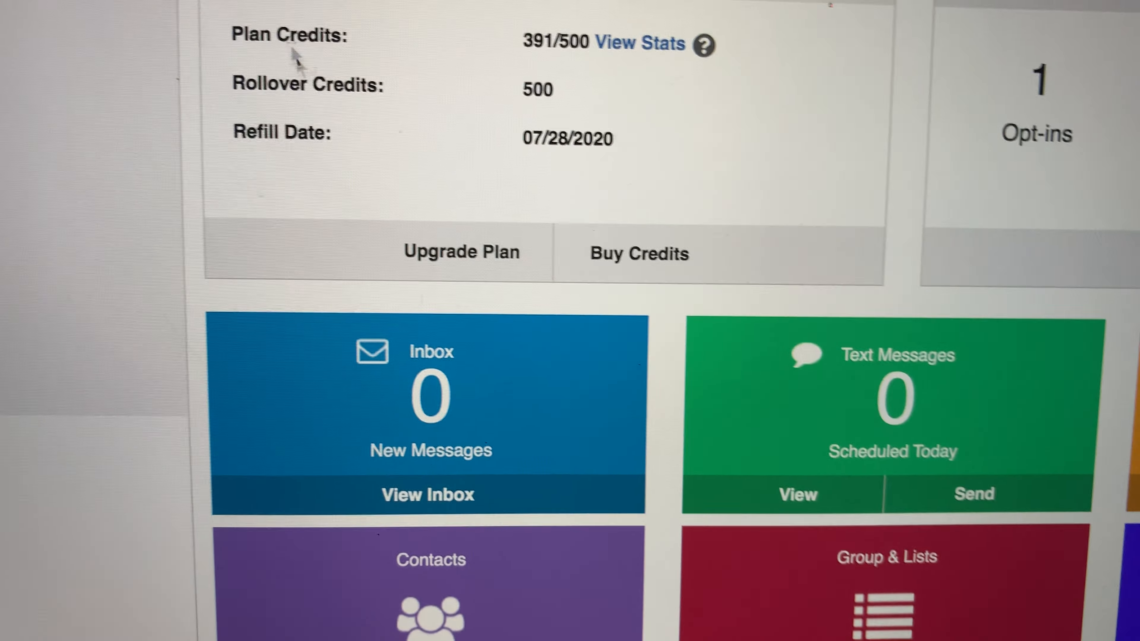
scroll("down", 3)
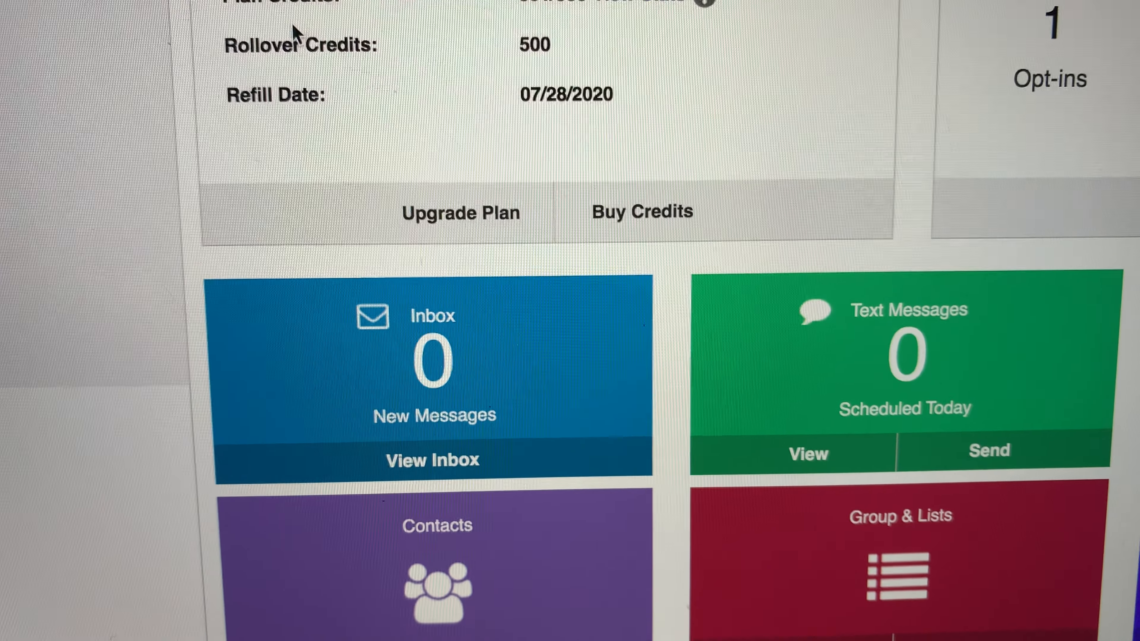
scroll("down", 3)
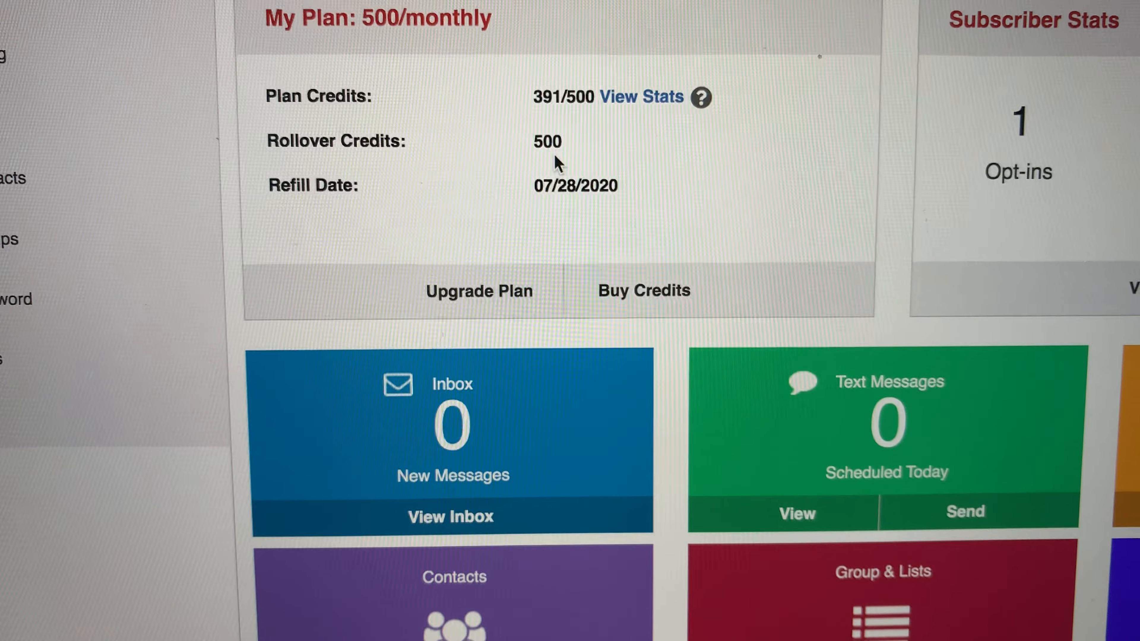
scroll("down", 3)
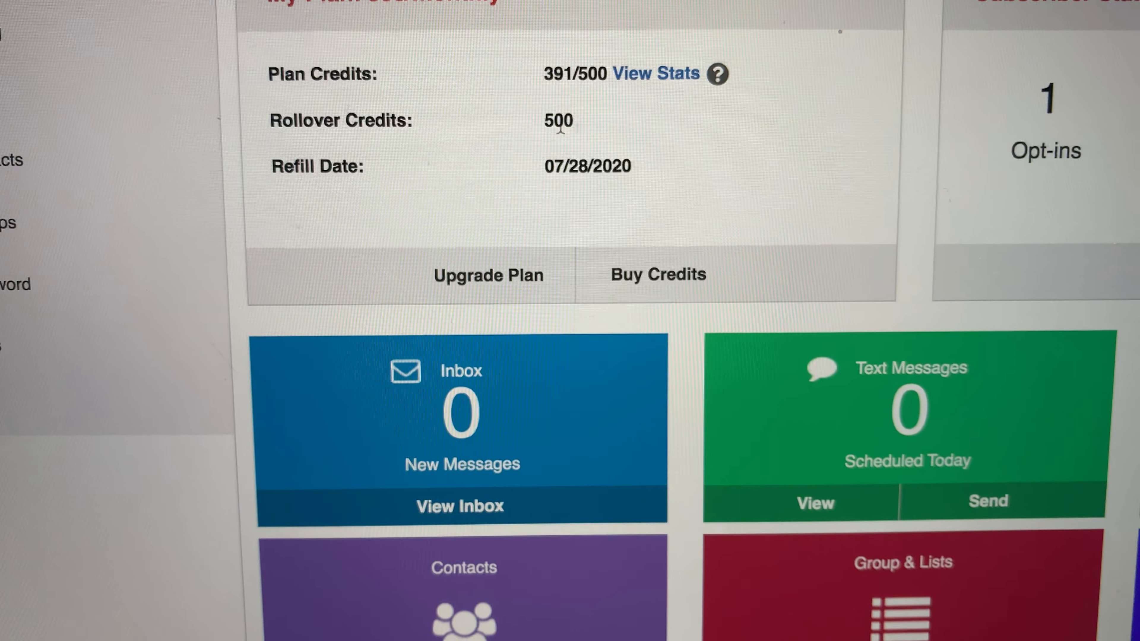
scroll("down", 3)
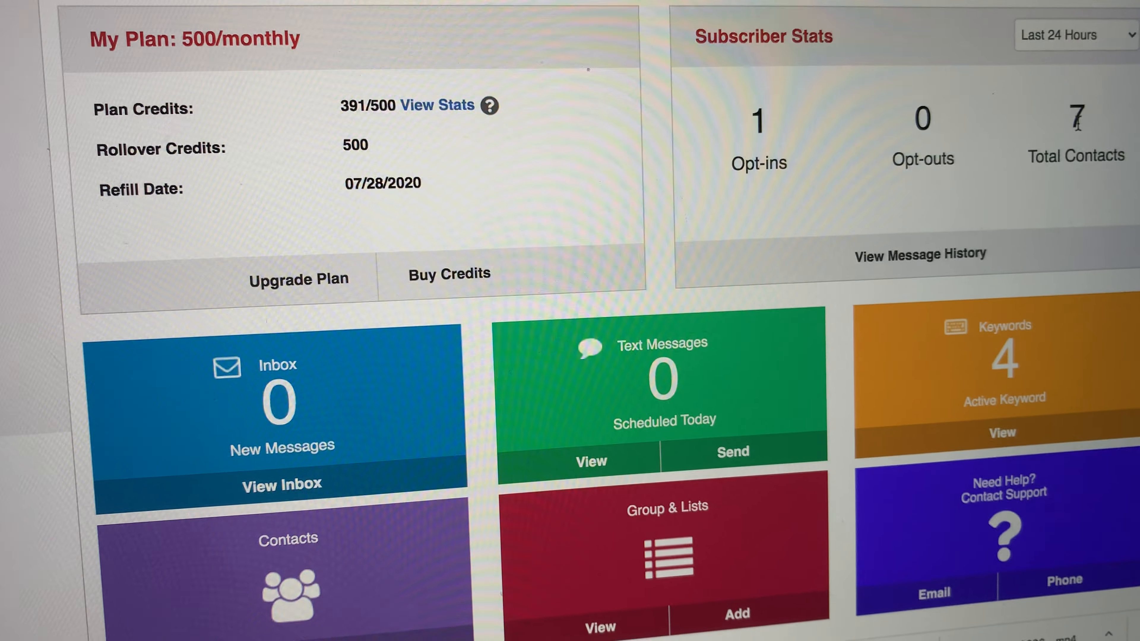
scroll("down", 3)
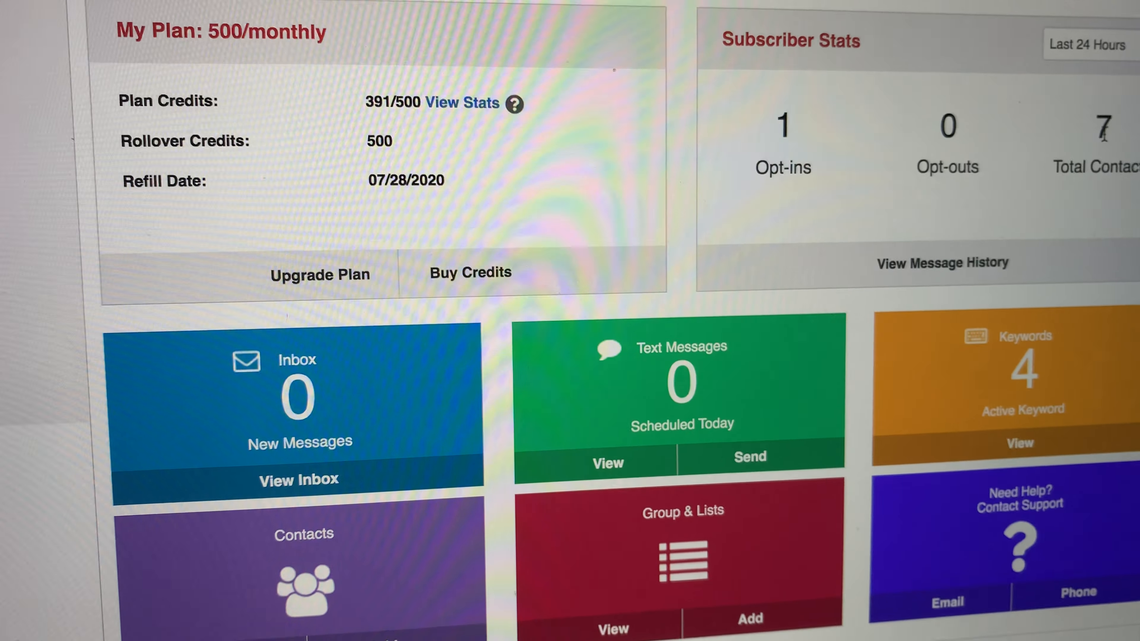
scroll("down", 3)
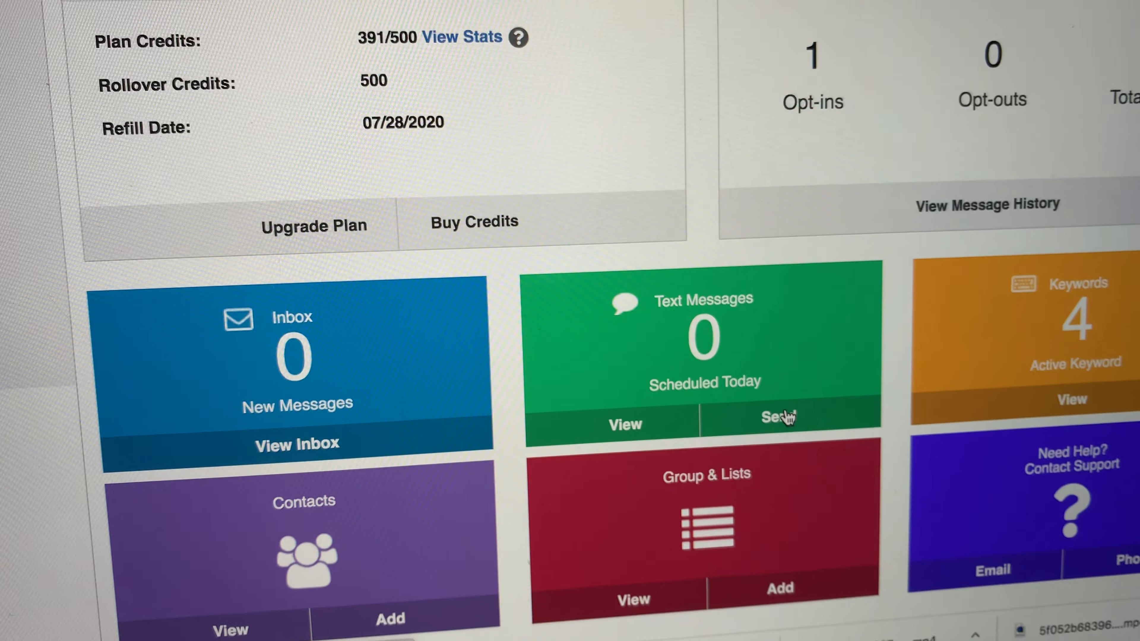
Reach the send-message page with recipients from keyword fireboss on 90407 and an empty composer
left_click(777, 416)
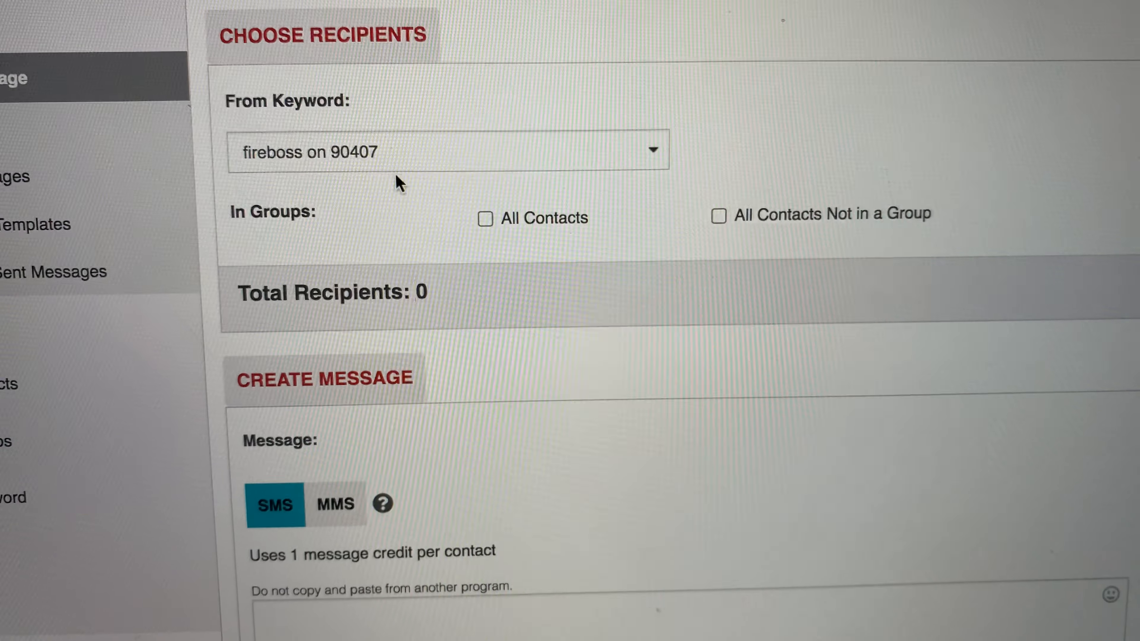
left_click(446, 151)
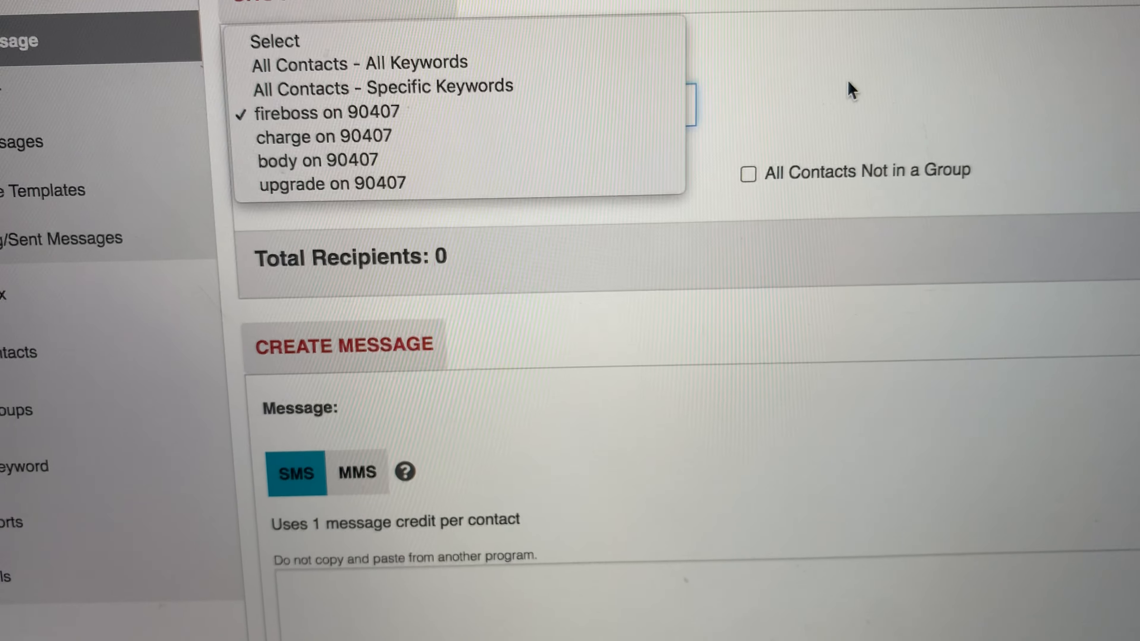
mouse_move(330, 180)
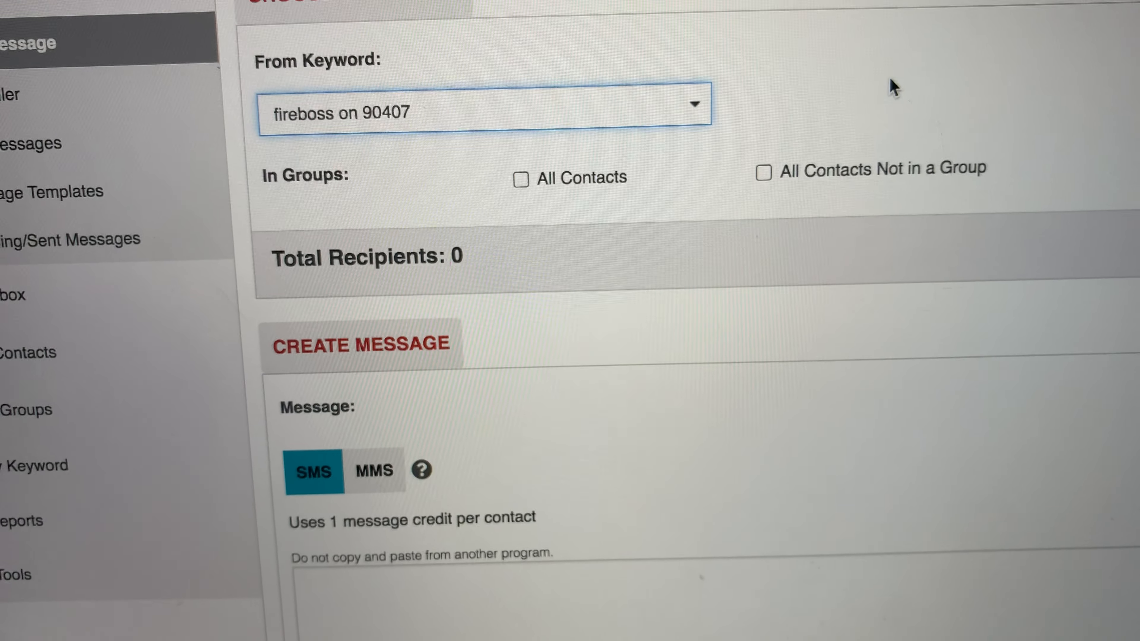
scroll("down", 3)
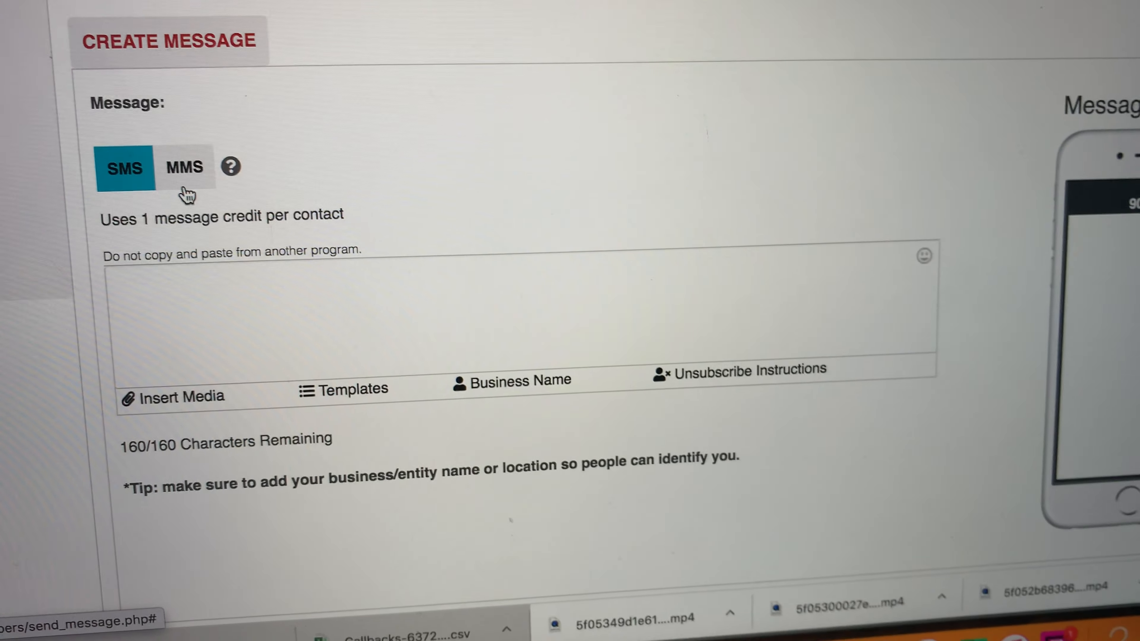
Switch MMS then back to SMS and write a test body 'hkhgjgjg' ending in icreate.com
left_click(184, 168)
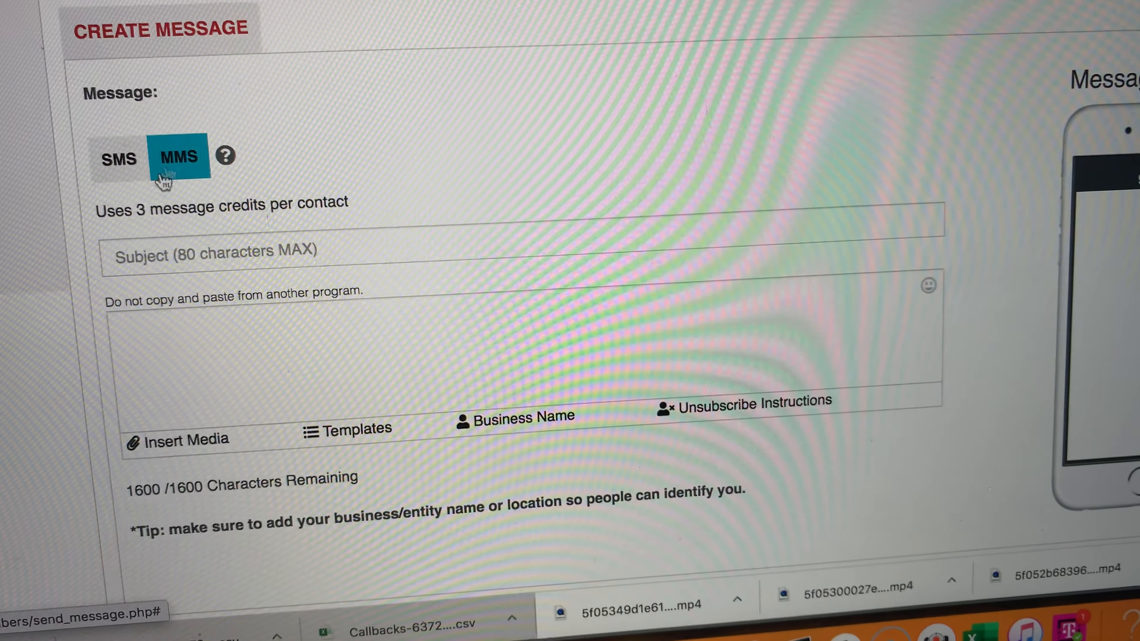
left_click(179, 158)
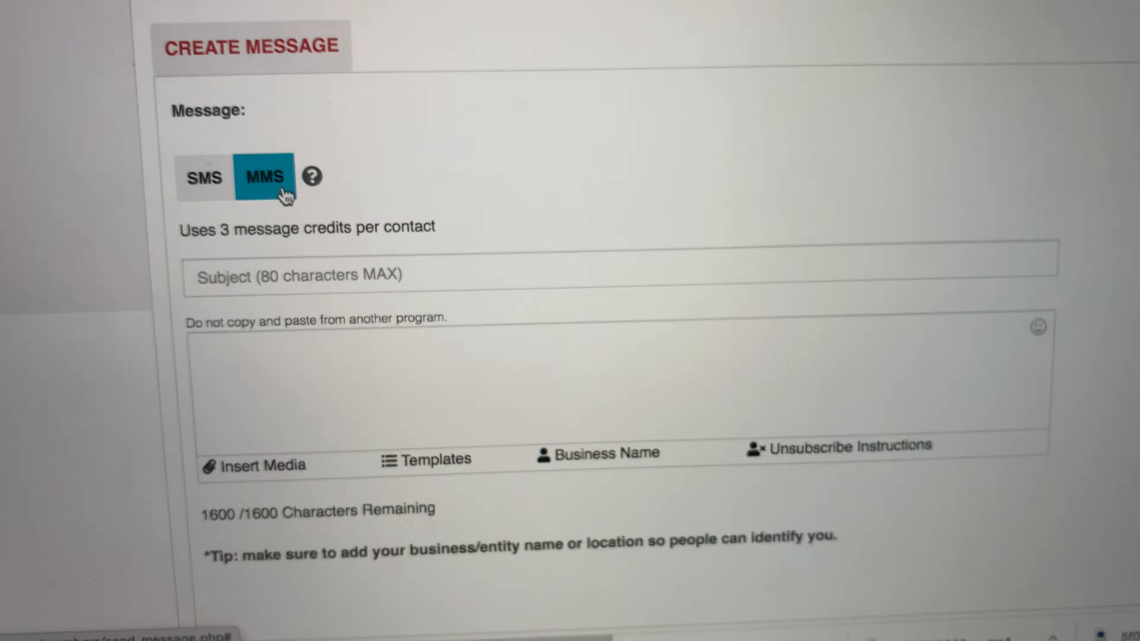
scroll("down", 3)
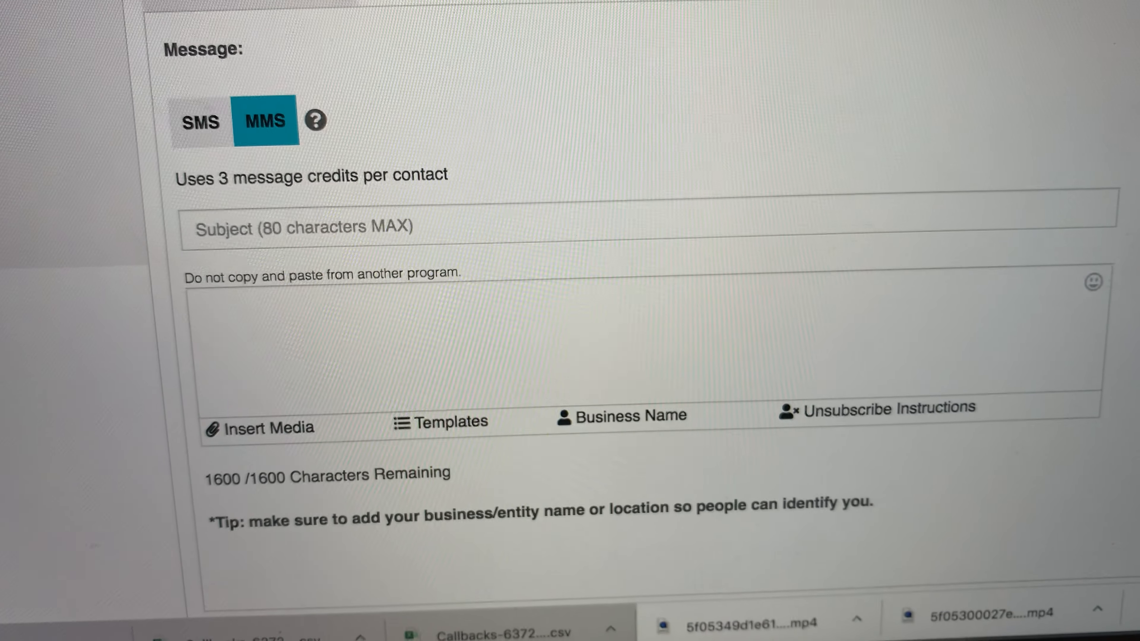
left_click(200, 121)
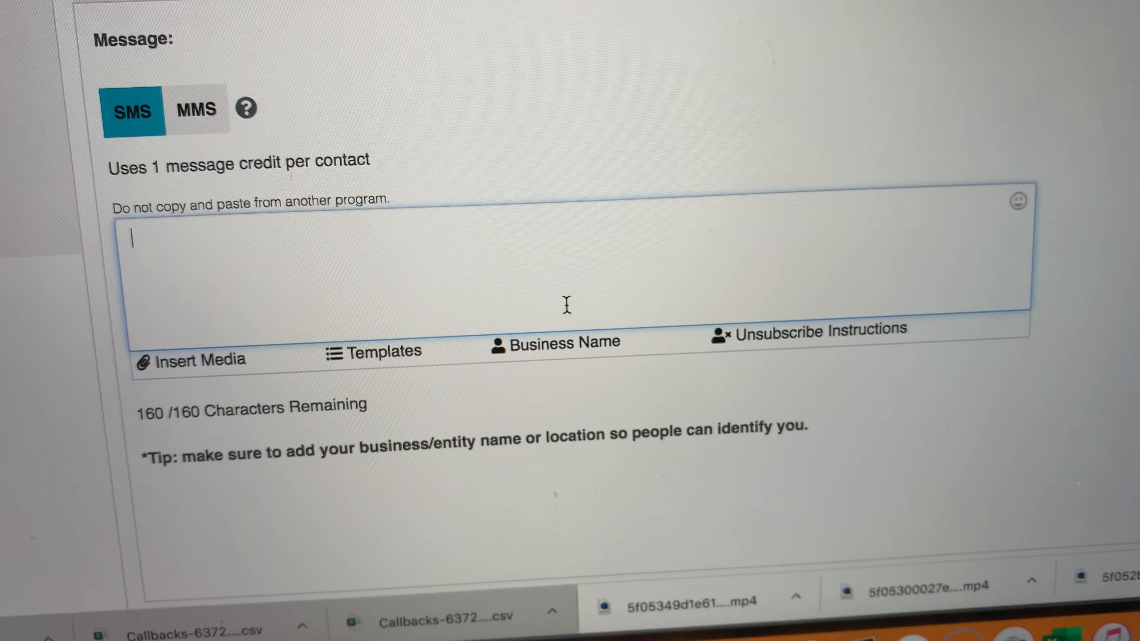
type("hkhgjgjgjkjkhhgjkhjhgkh")
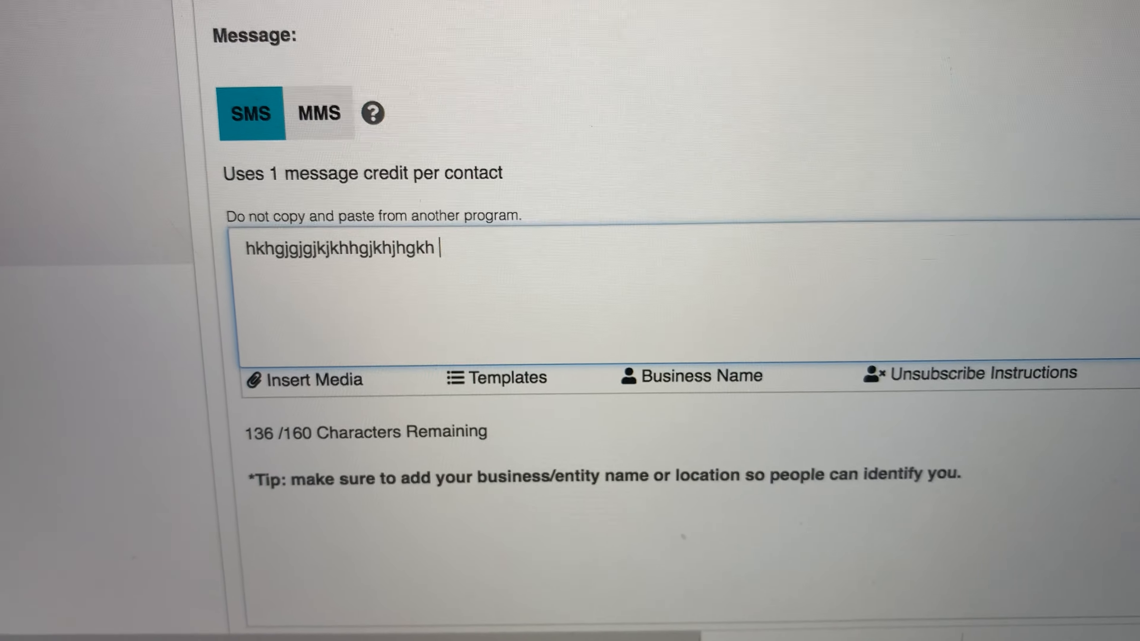
type("i")
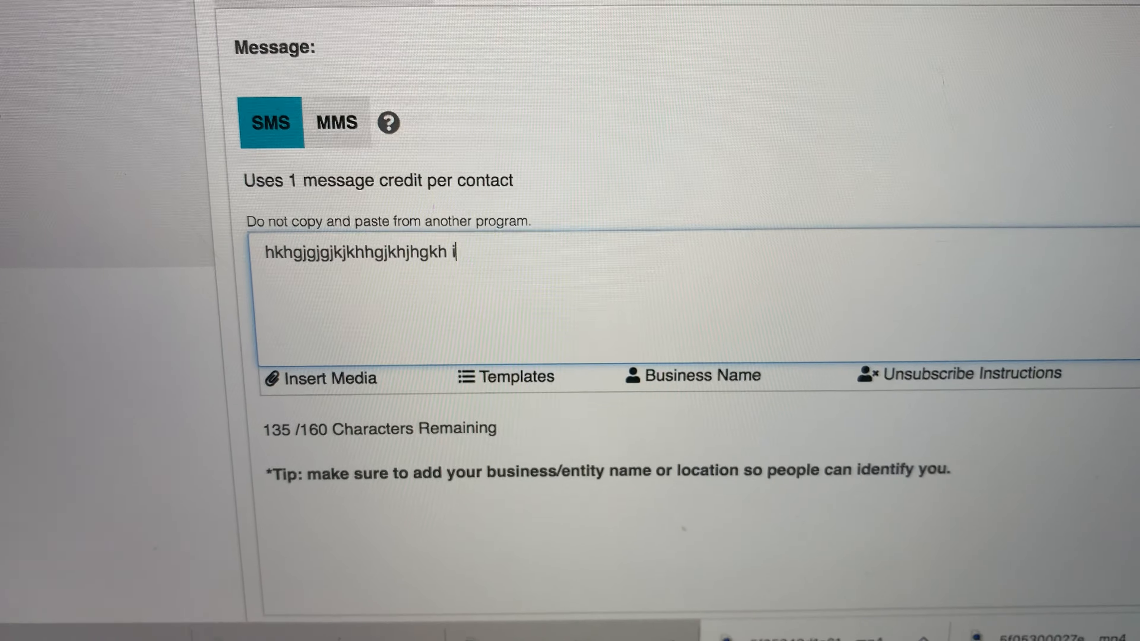
type("crea")
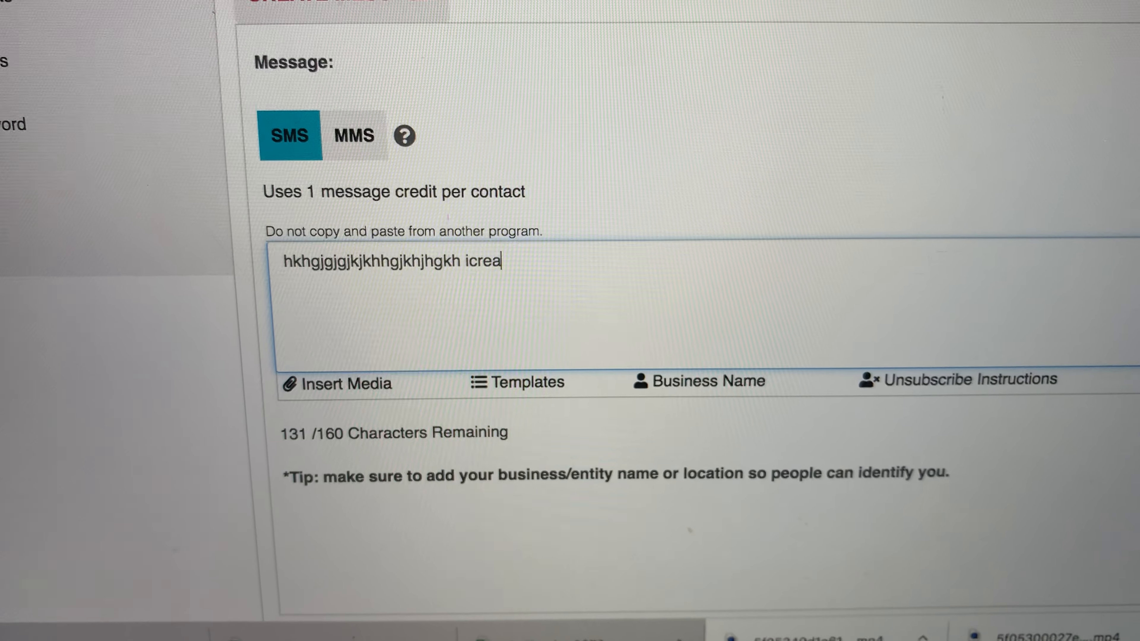
type("te")
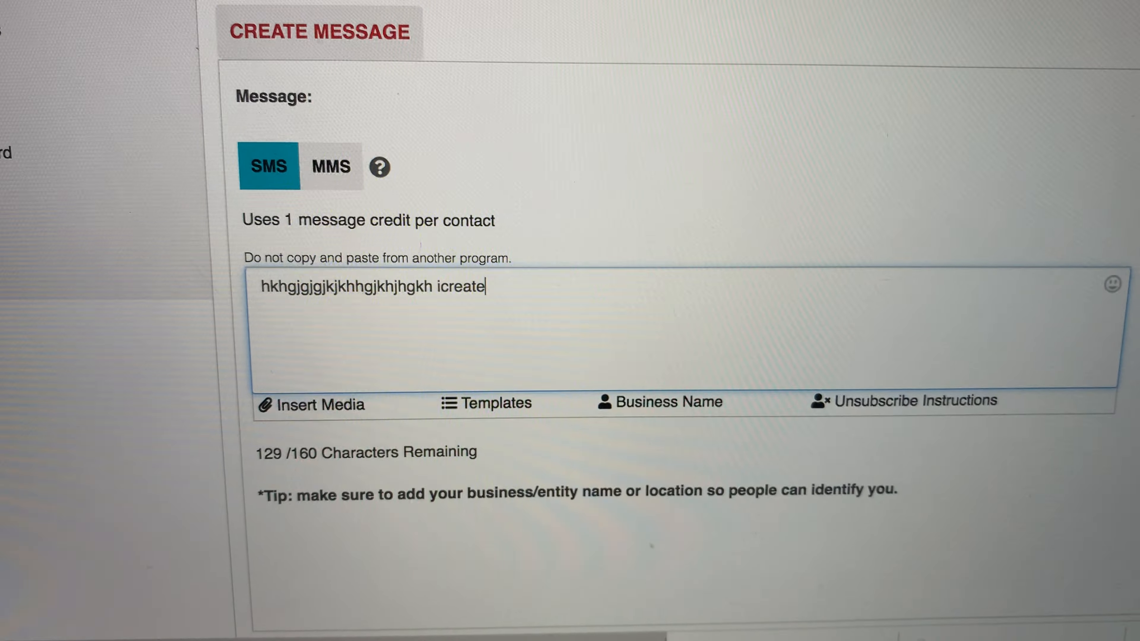
type(".c")
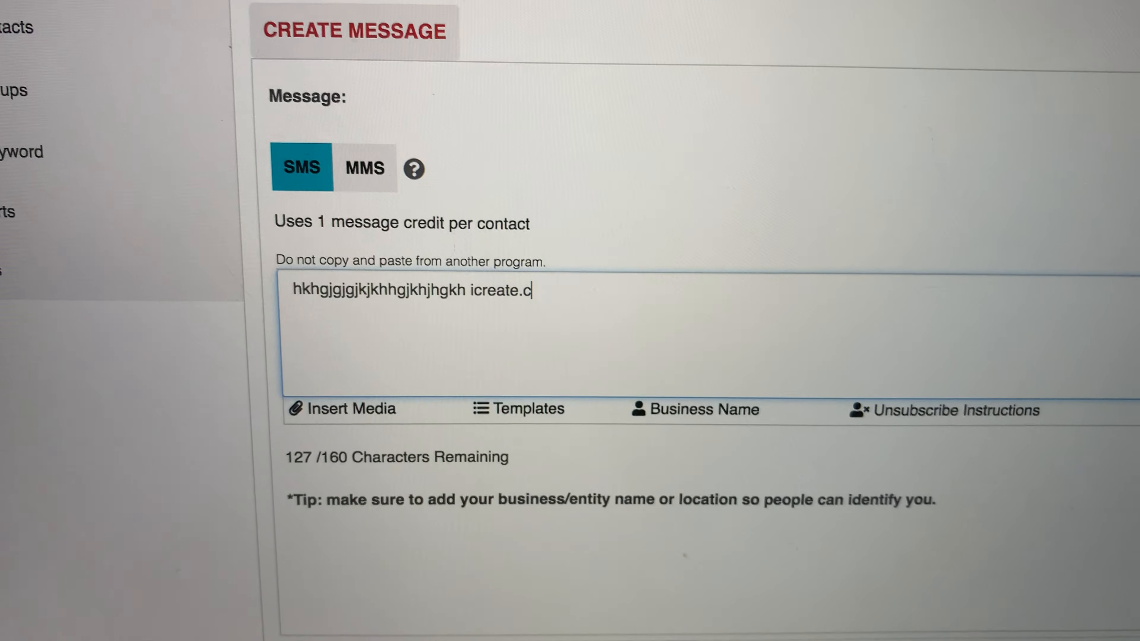
type("om")
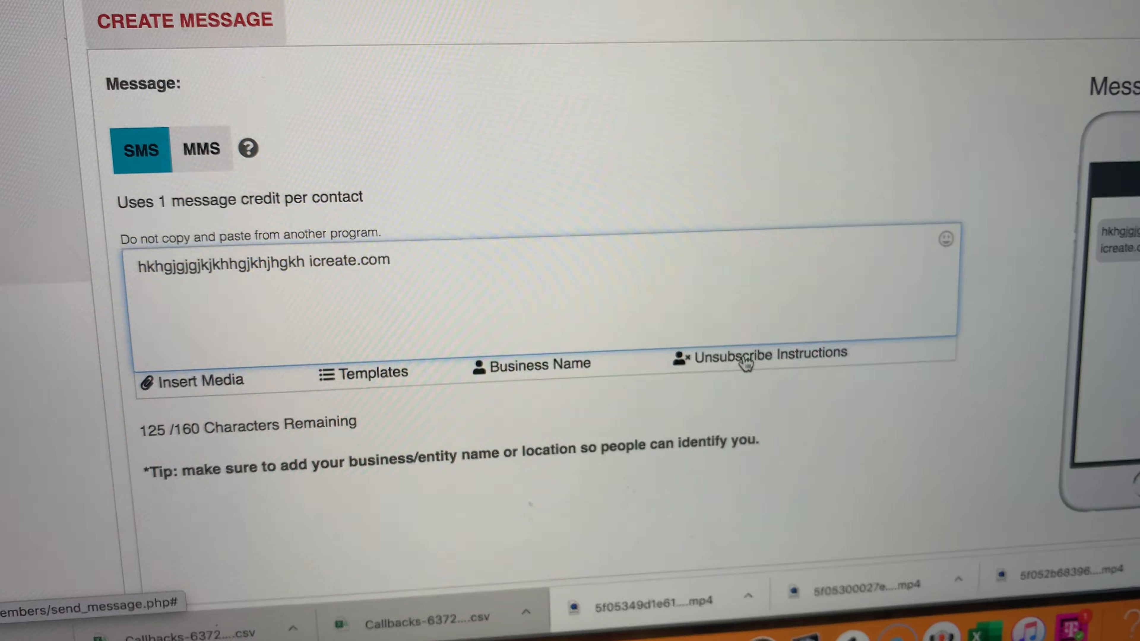
Append the opt-out line 'Reply STOP to Cancel' via Unsubscribe Instructions
left_click(760, 353)
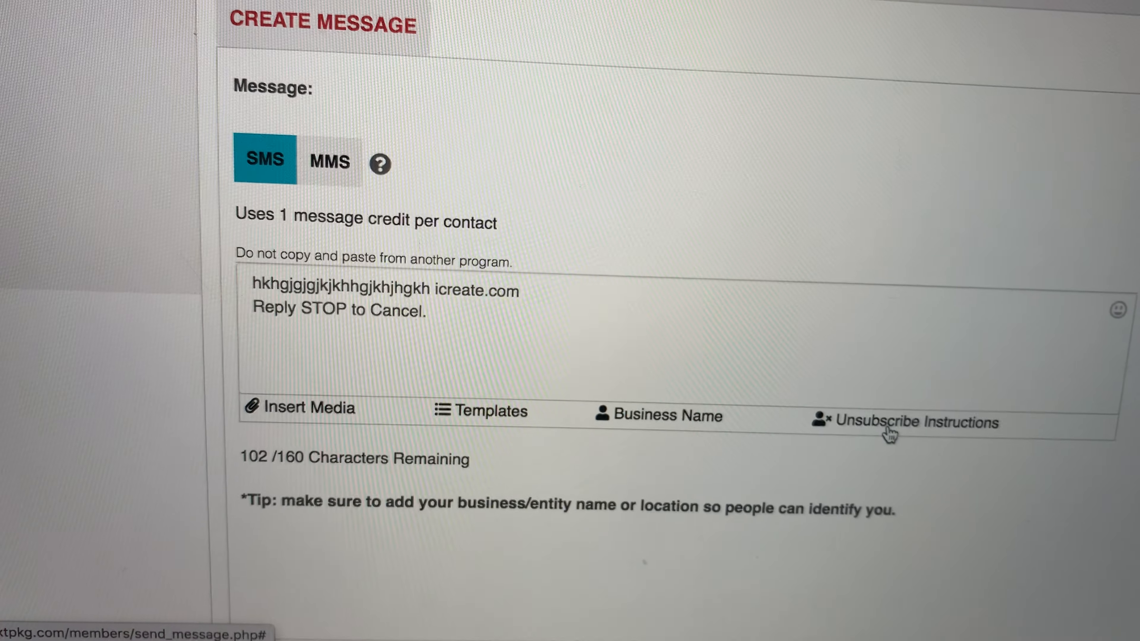
scroll("down", 3)
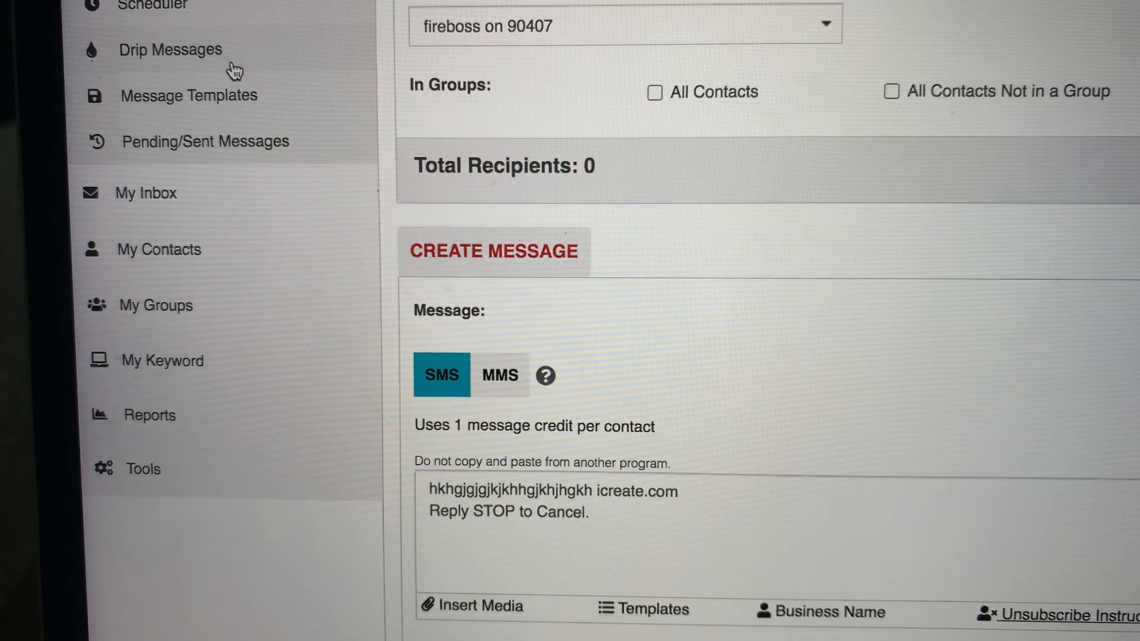
left_click(171, 50)
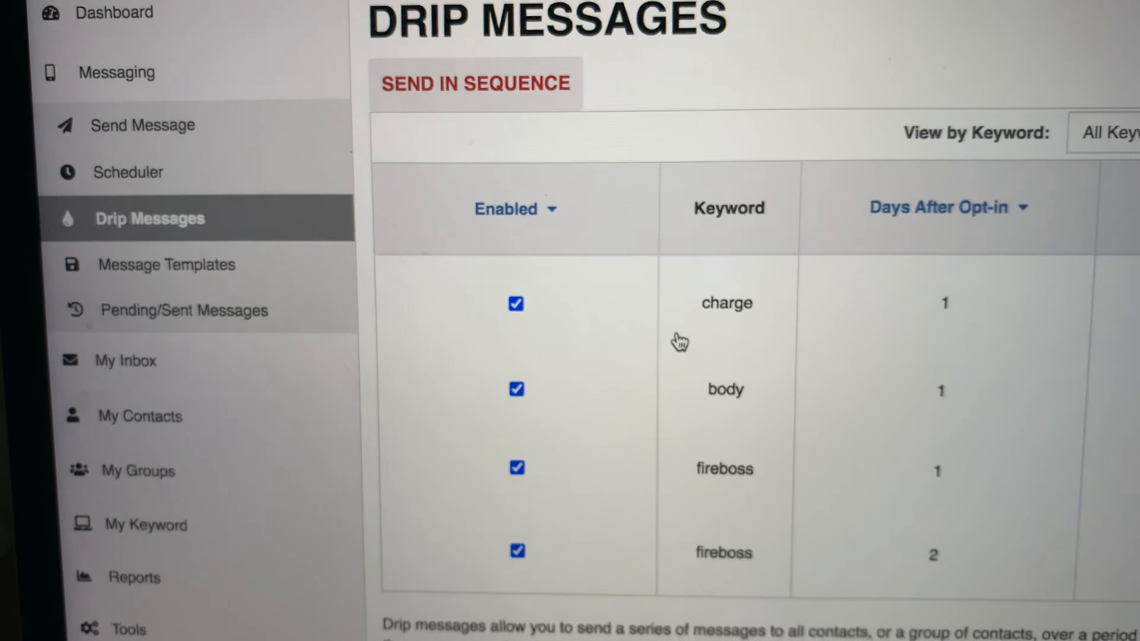
scroll("down", 3)
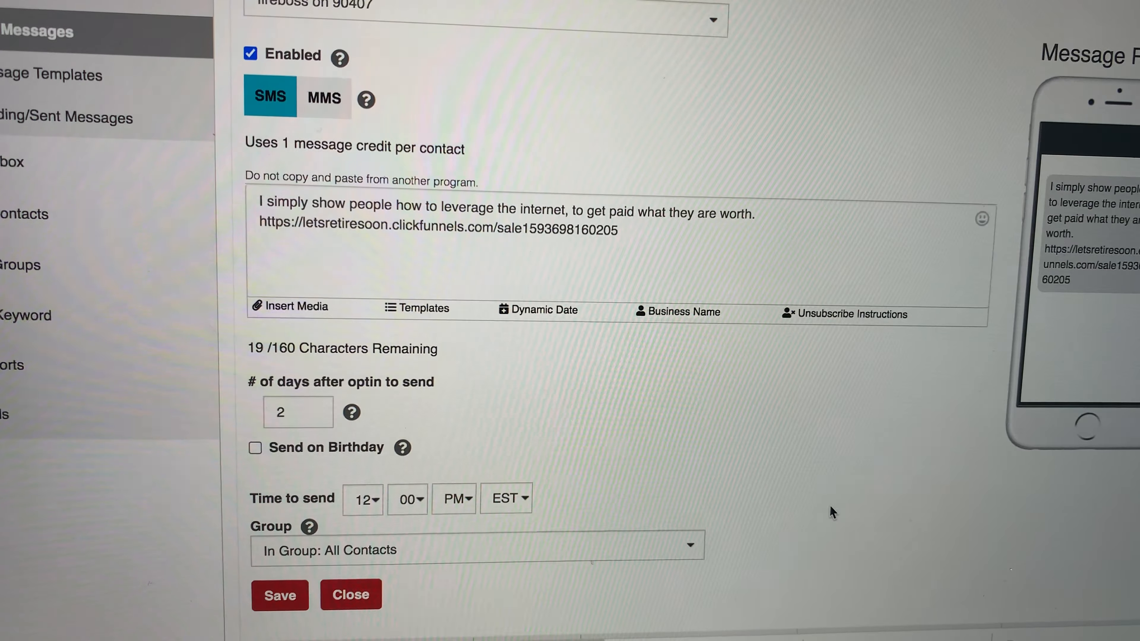
scroll("down", 3)
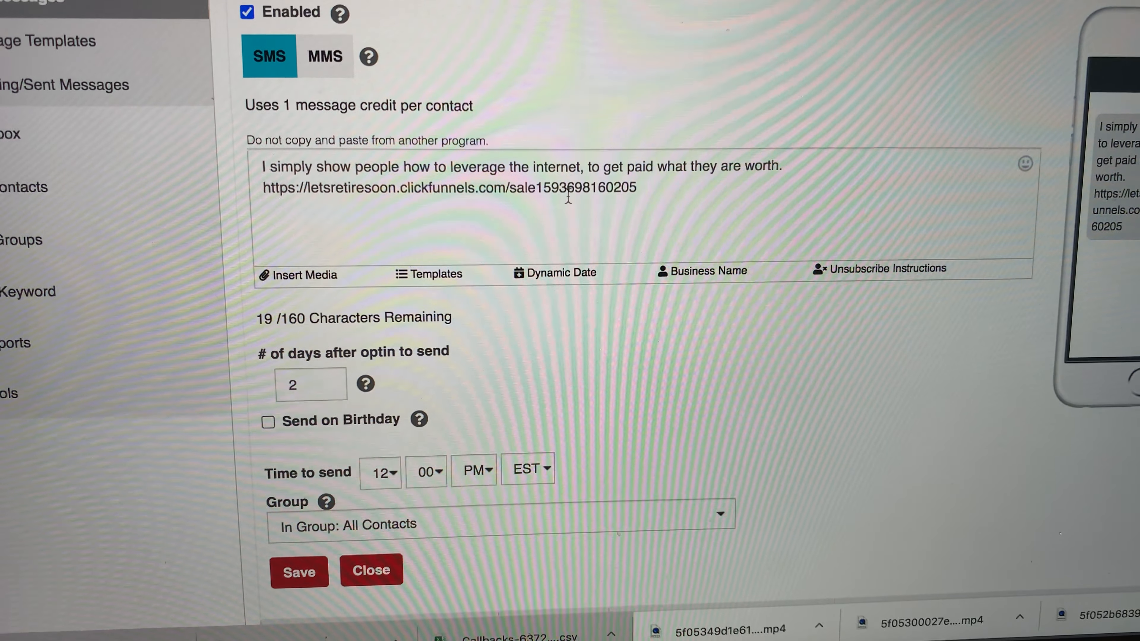
scroll("down", 3)
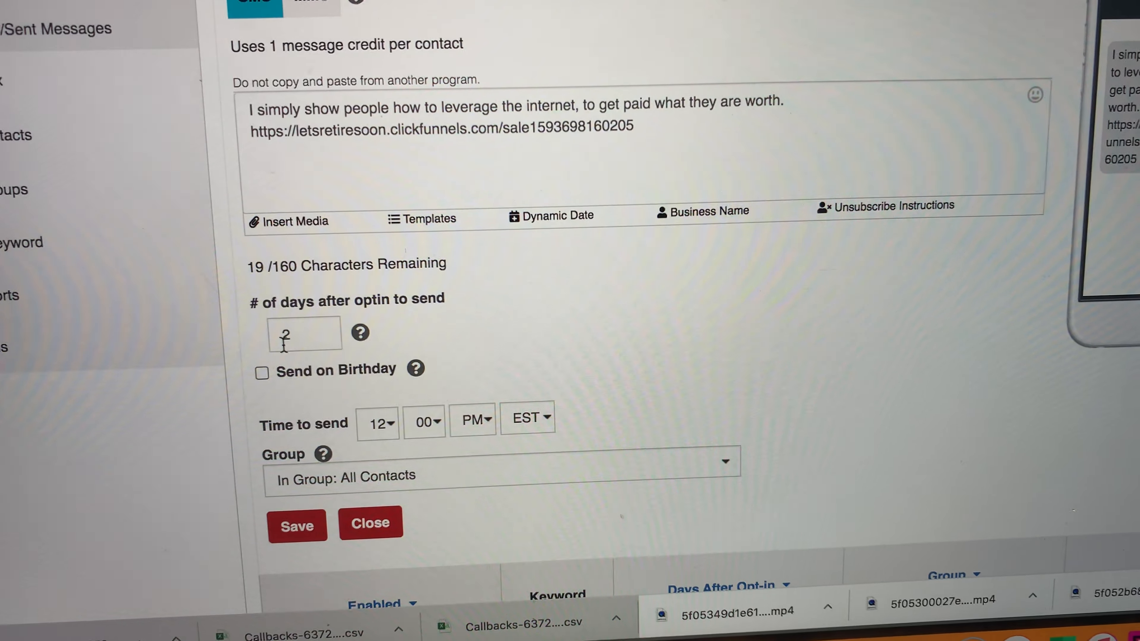
scroll("down", 3)
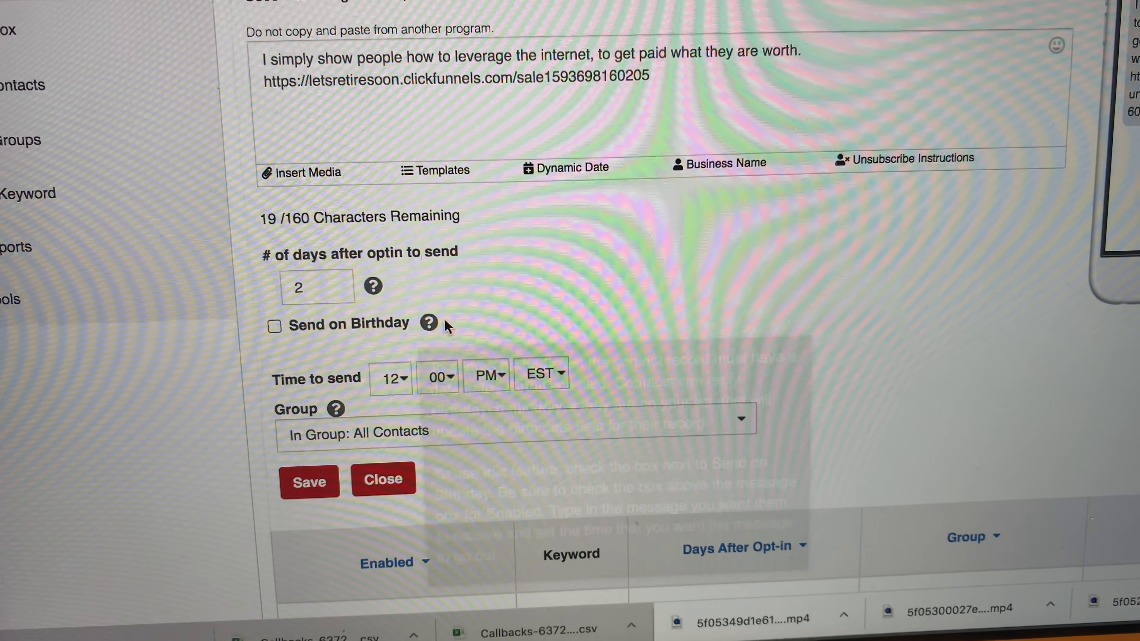
mouse_move(428, 322)
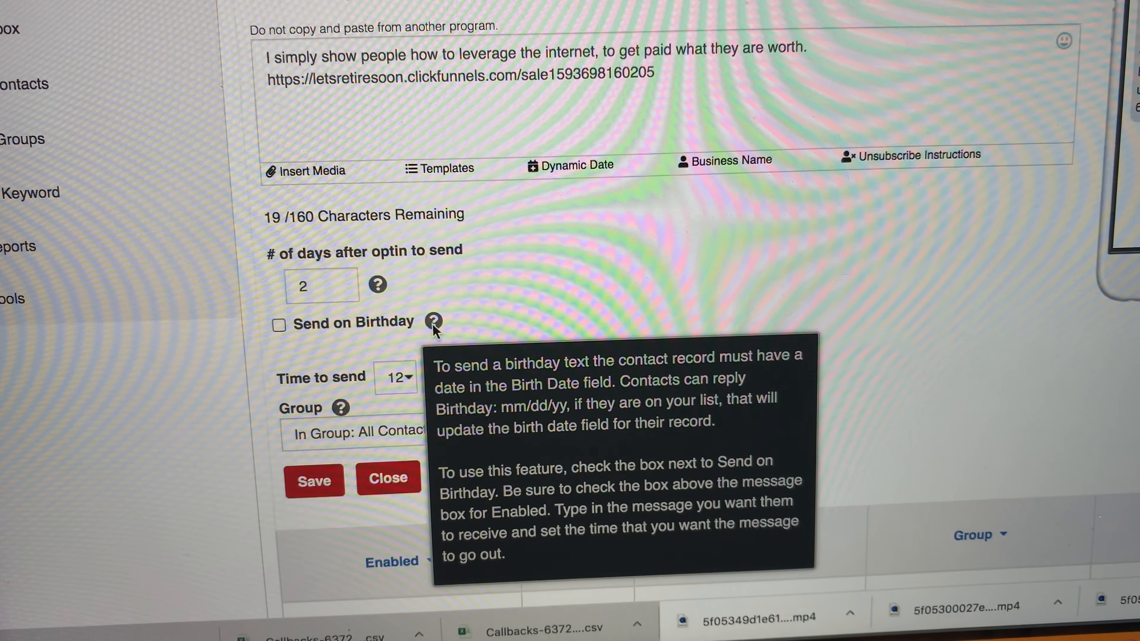
mouse_move(377, 340)
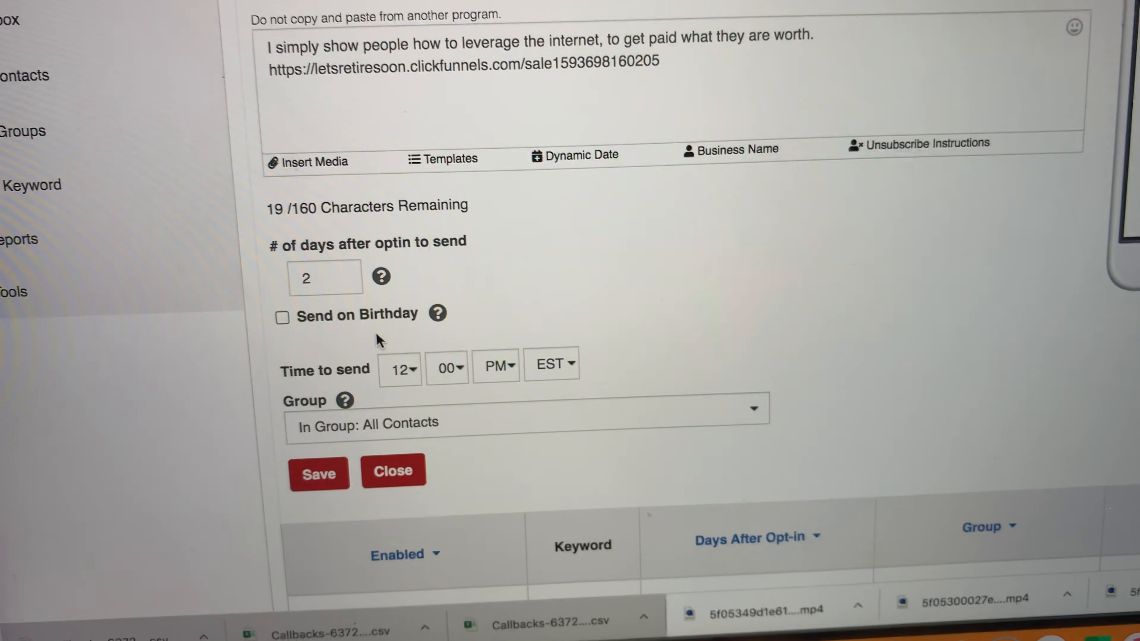
scroll("down", 3)
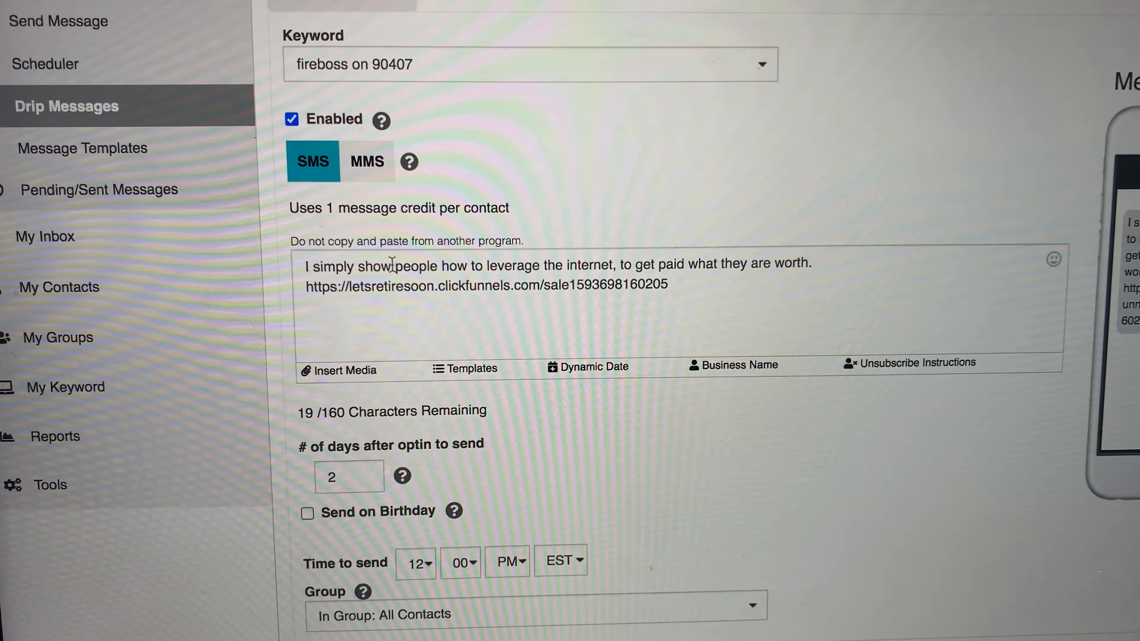
scroll("down", 3)
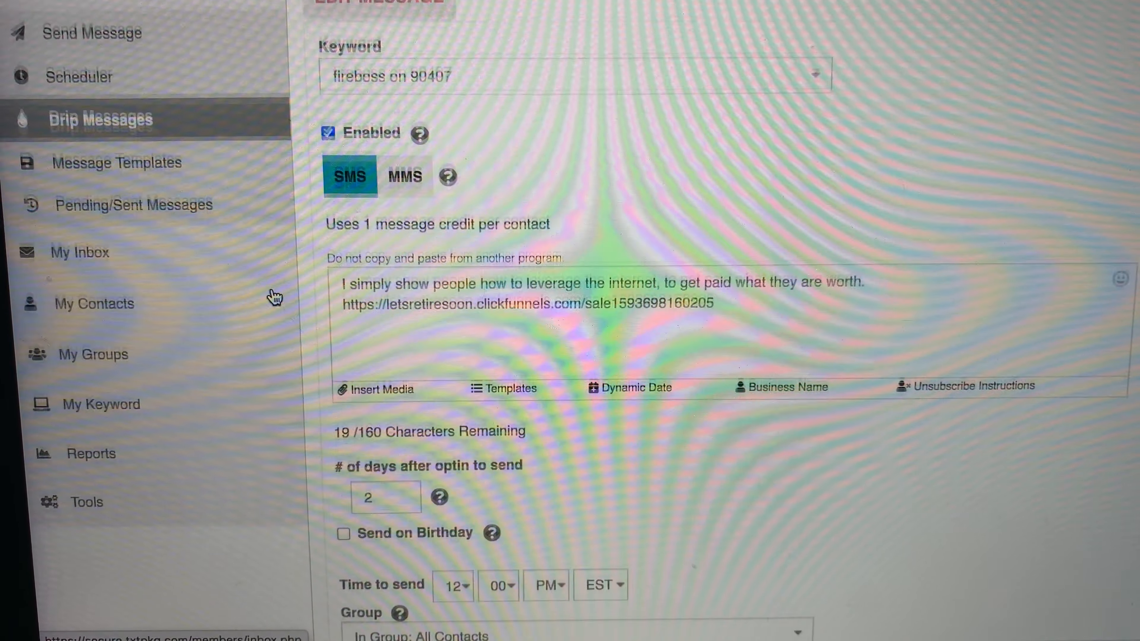
scroll("down", 3)
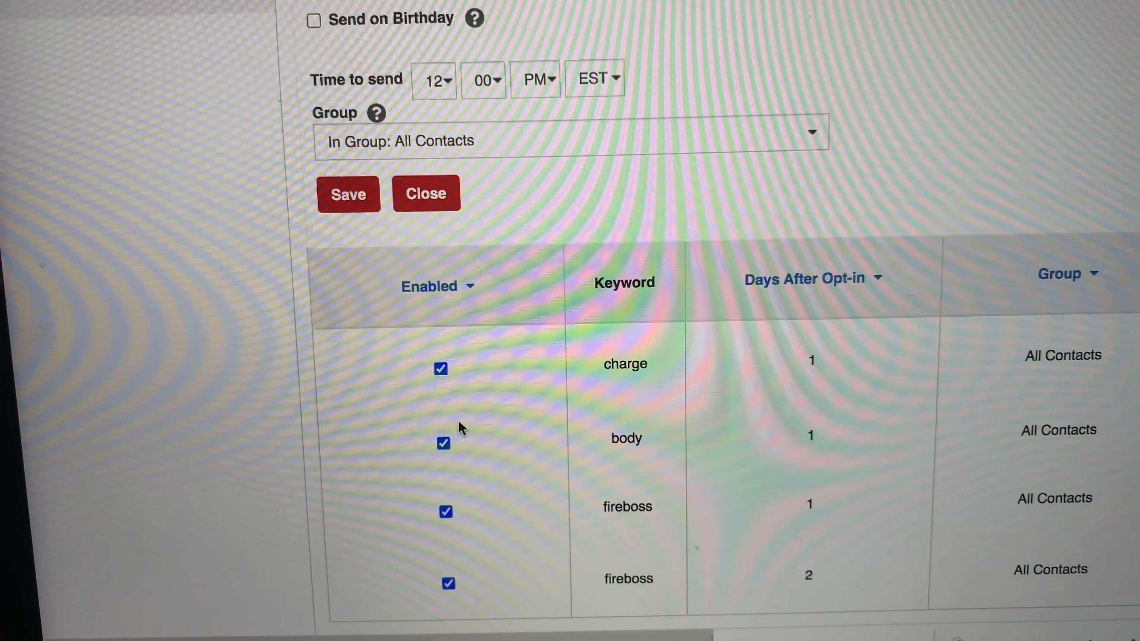
scroll("down", 3)
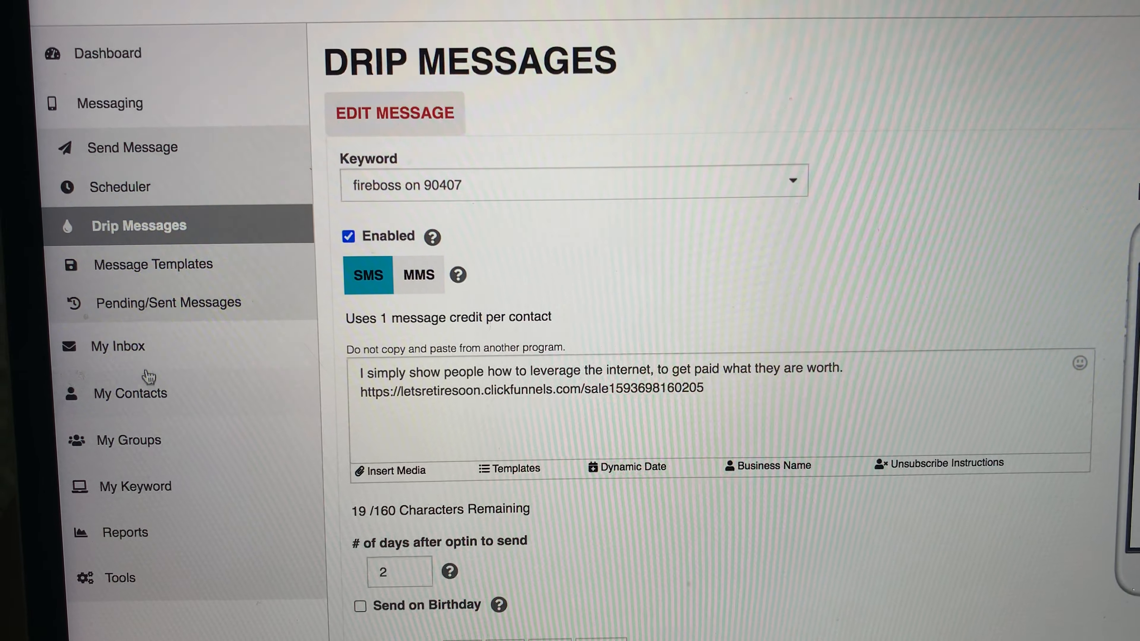
Show the empty inbox and expand the tools list (web widget, QR codes, text to win, flyer)
left_click(117, 346)
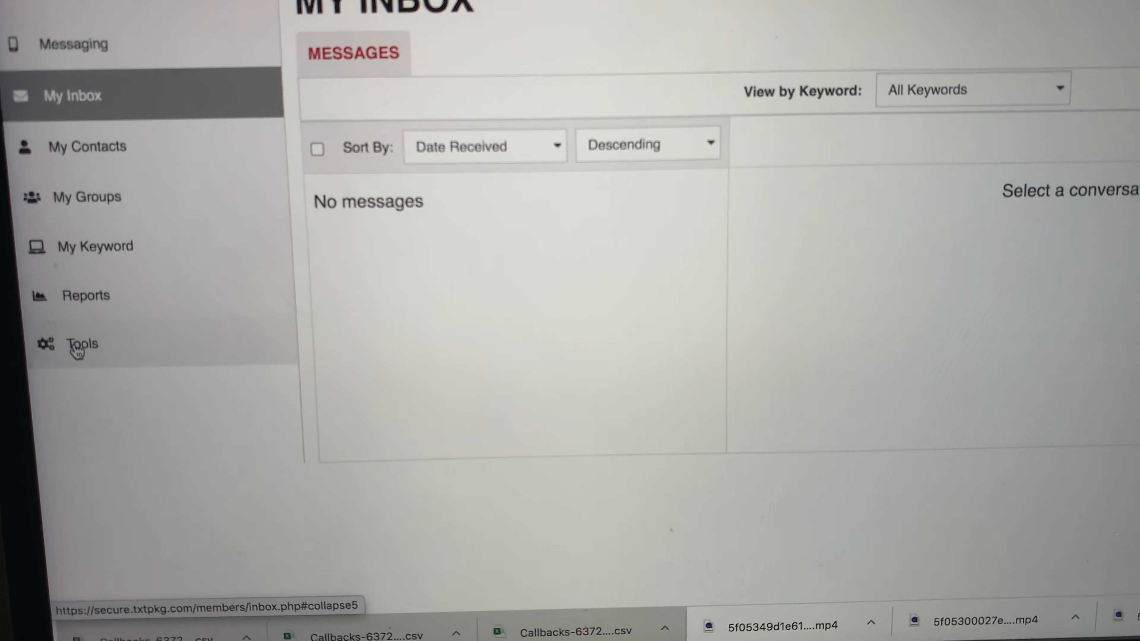
left_click(81, 343)
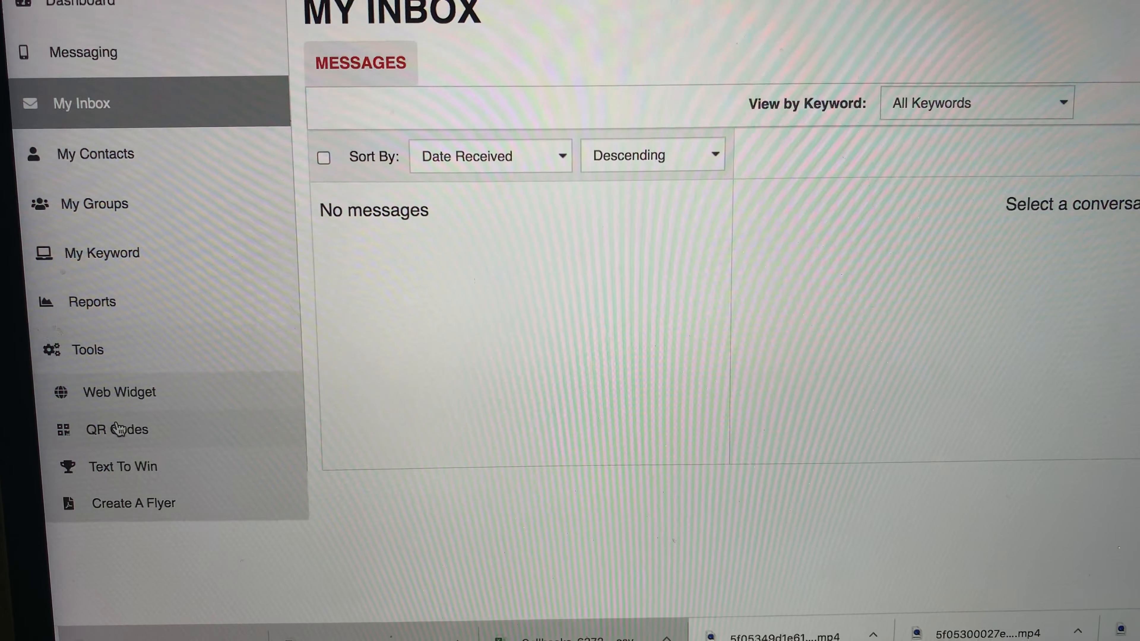
Show the web widget embed script for fireboss on 90407 and visit its hosted widget opt-in page
left_click(119, 392)
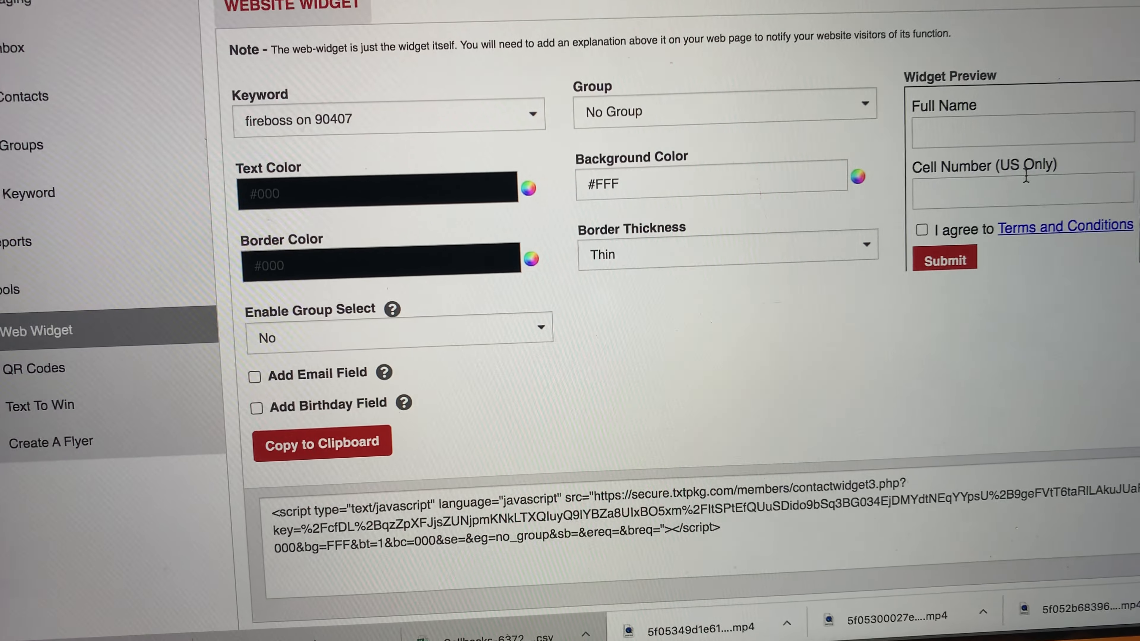
scroll("down", 3)
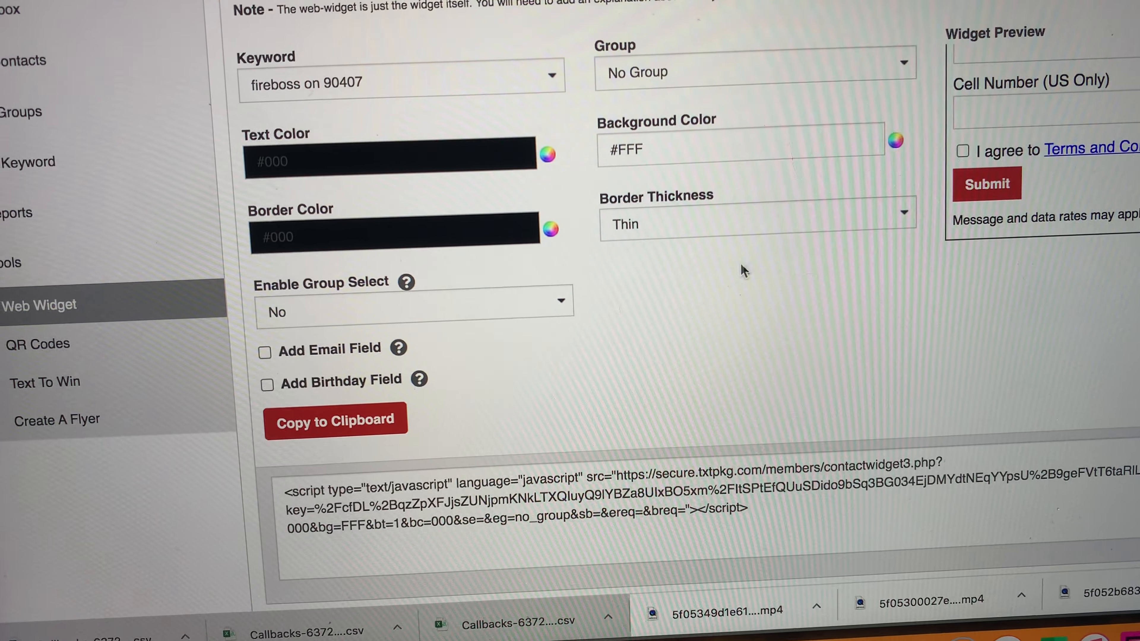
scroll("down", 3)
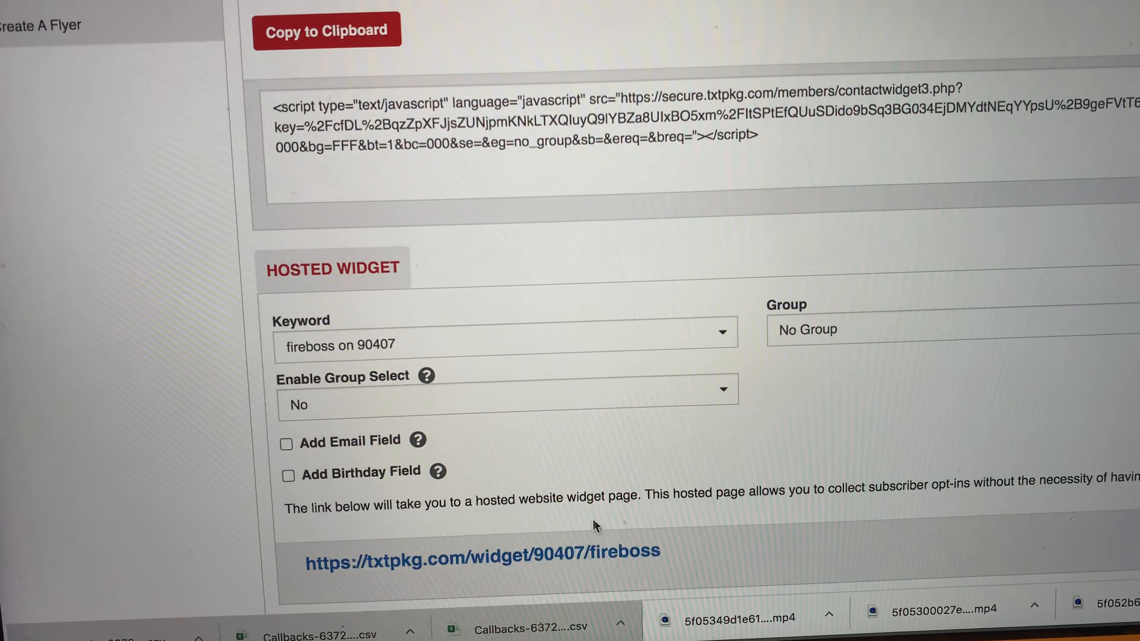
mouse_move(482, 551)
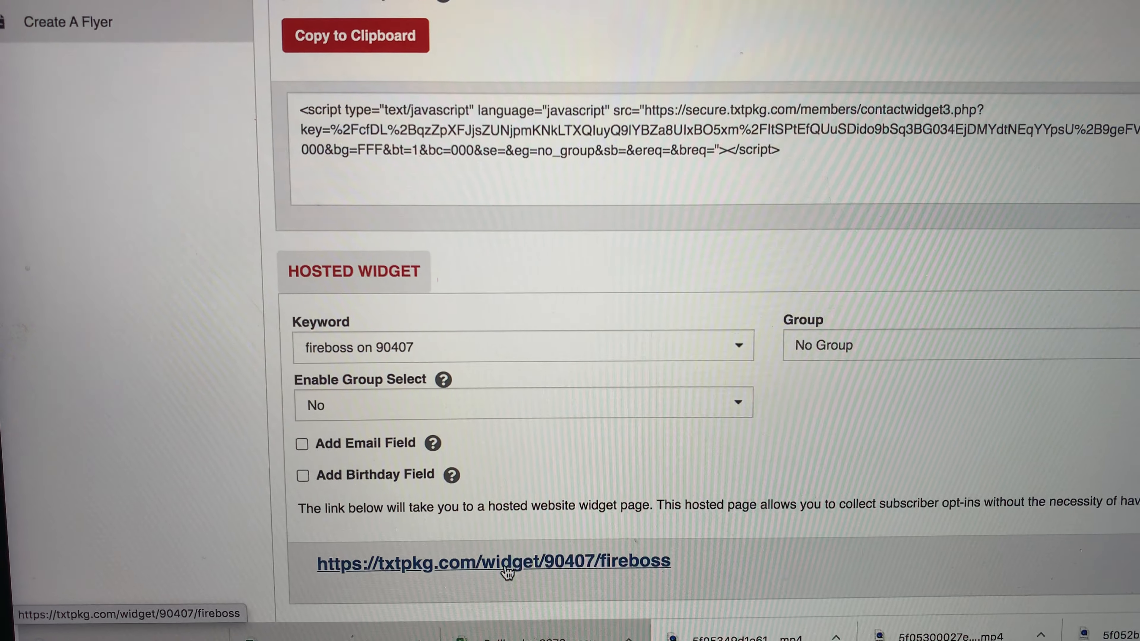
left_click(493, 561)
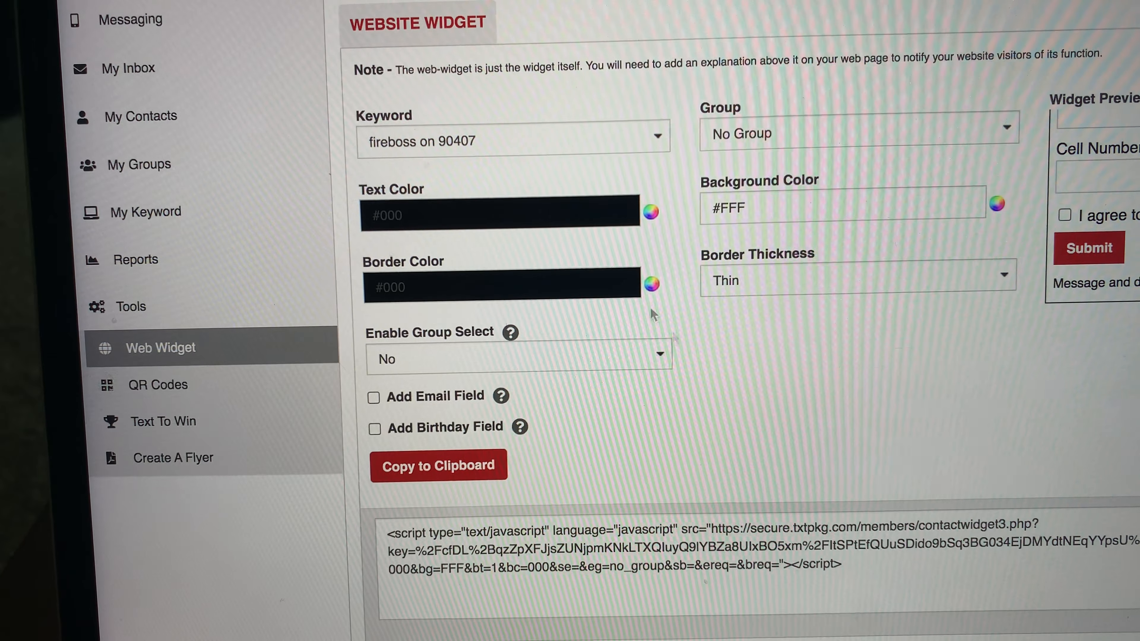
left_click(509, 140)
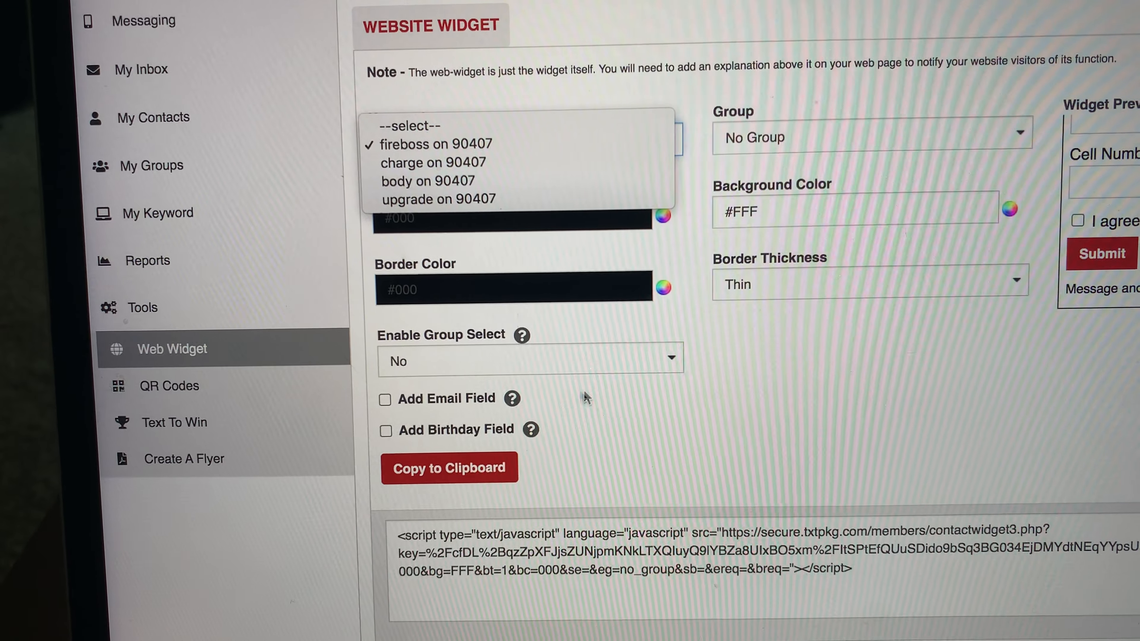
scroll("down", 3)
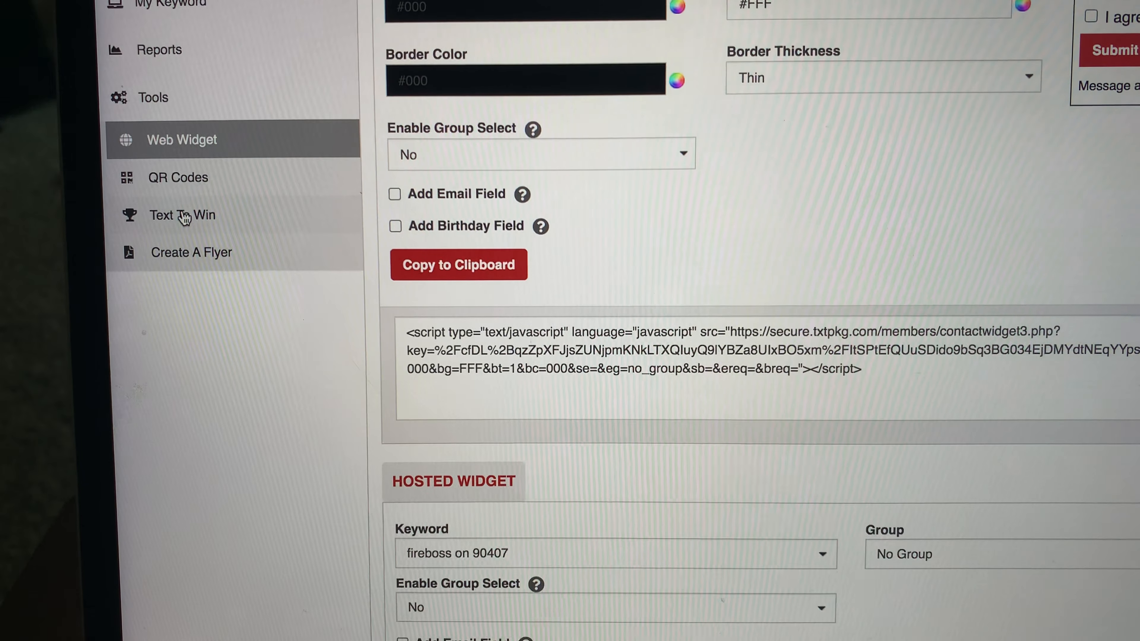
Generate the opt-in sign telling people to text fireboss to 90407
left_click(186, 215)
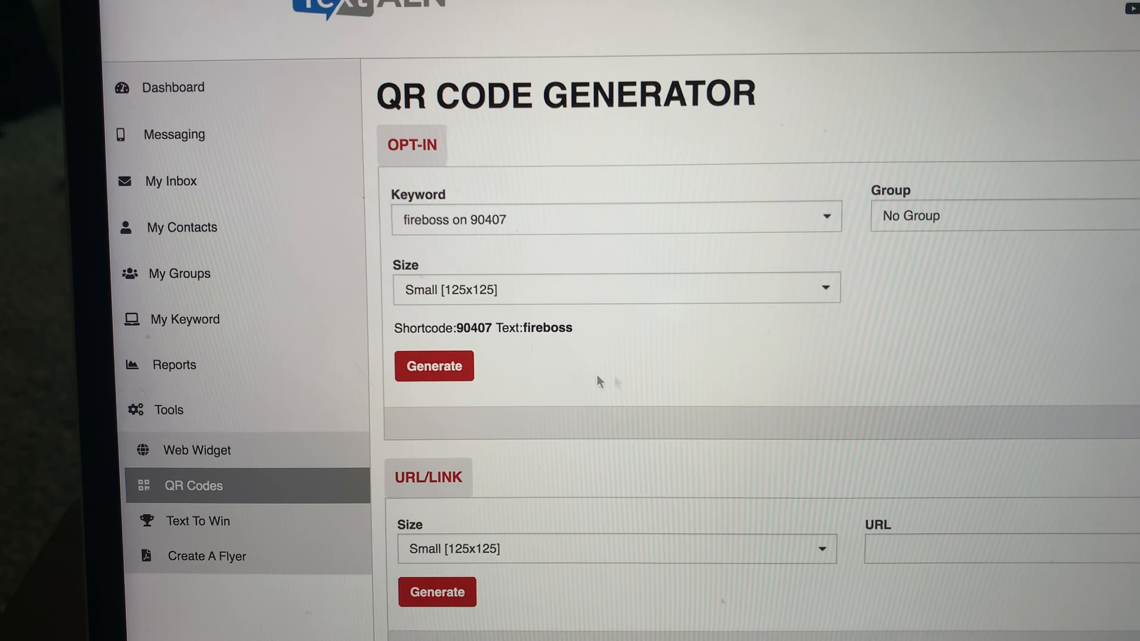
left_click(433, 365)
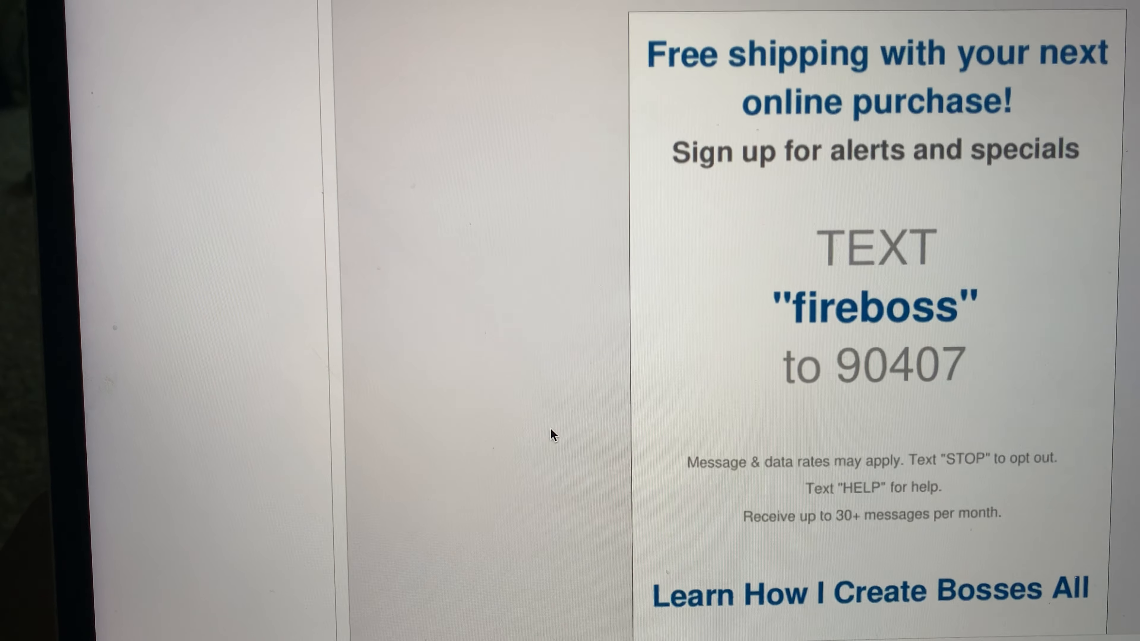
Scroll through the flyer creator before returning to the dashboard (credits 391/500, 1 opt-in)
scroll("down", 3)
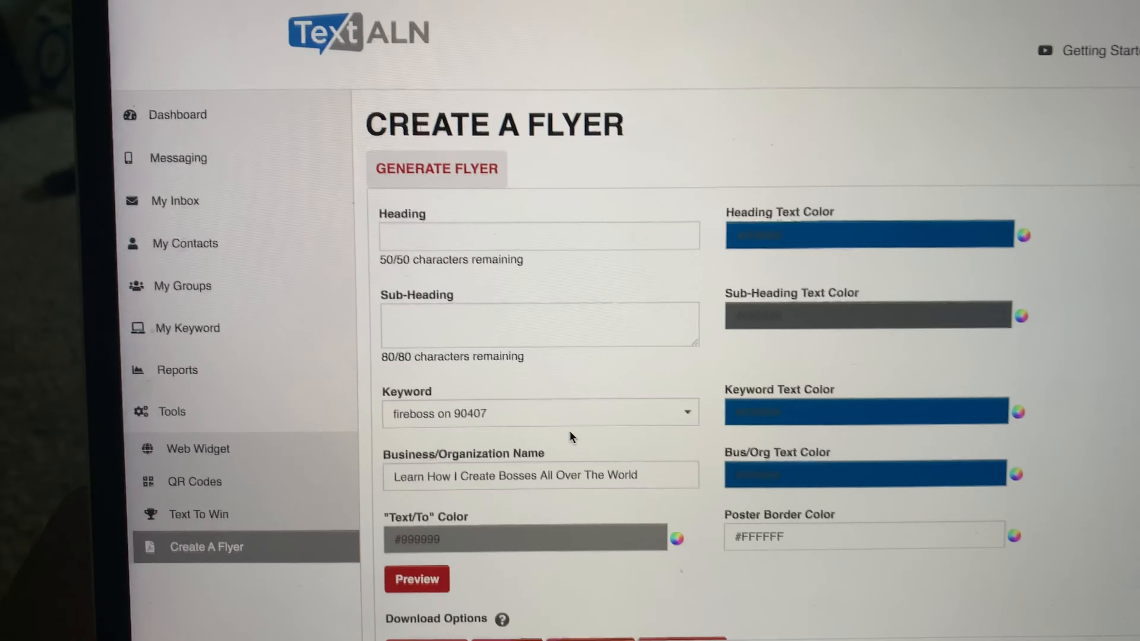
scroll("down", 3)
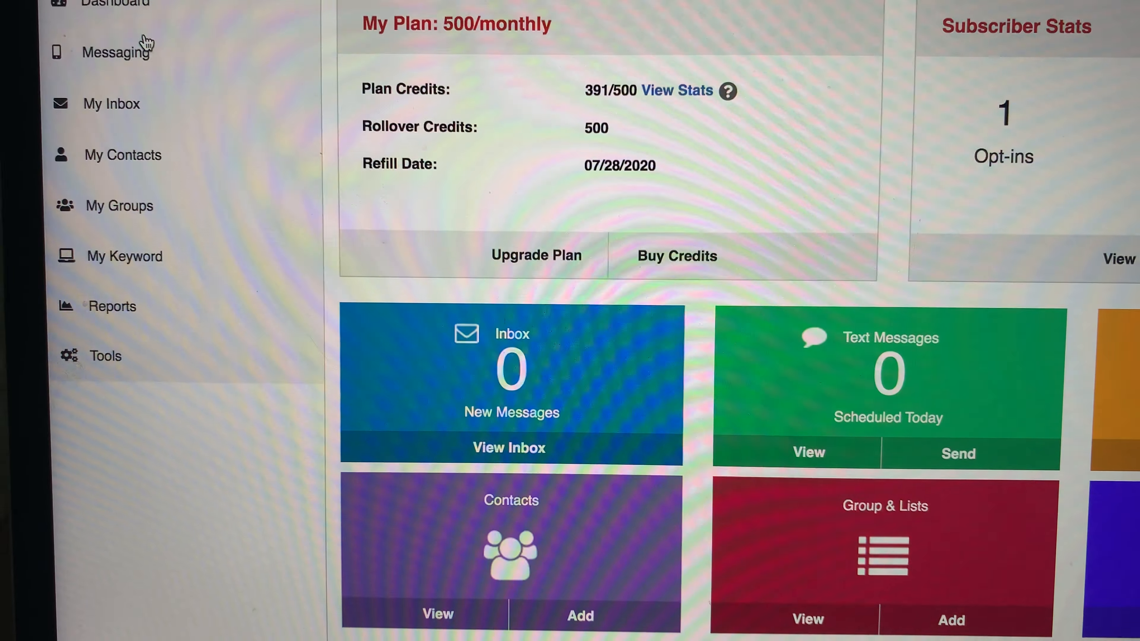
scroll("down", 3)
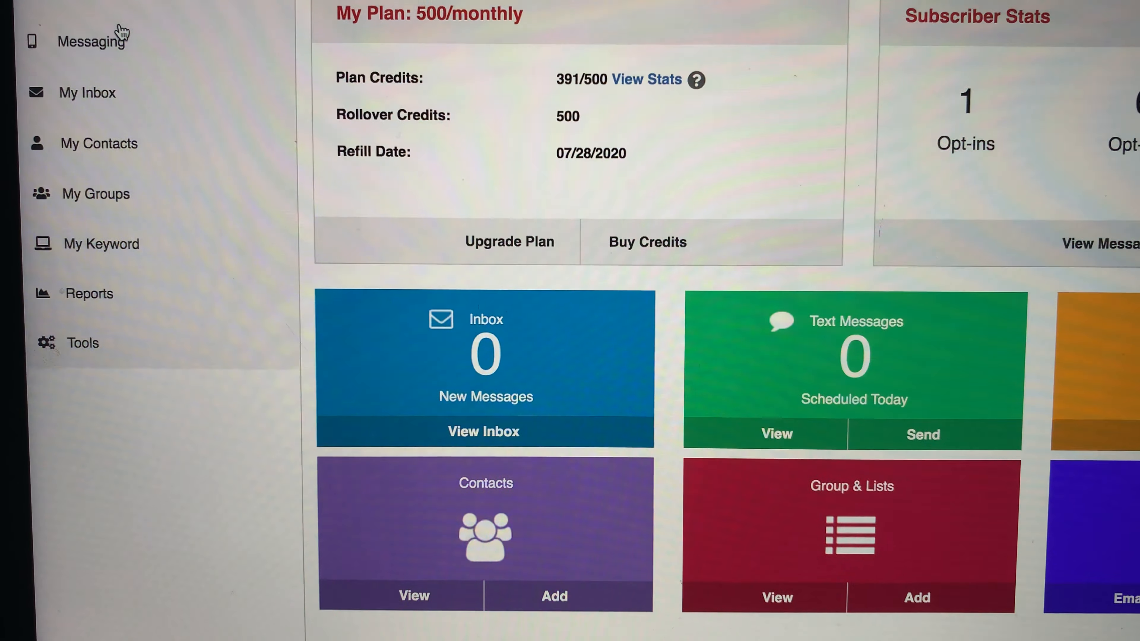
scroll("down", 3)
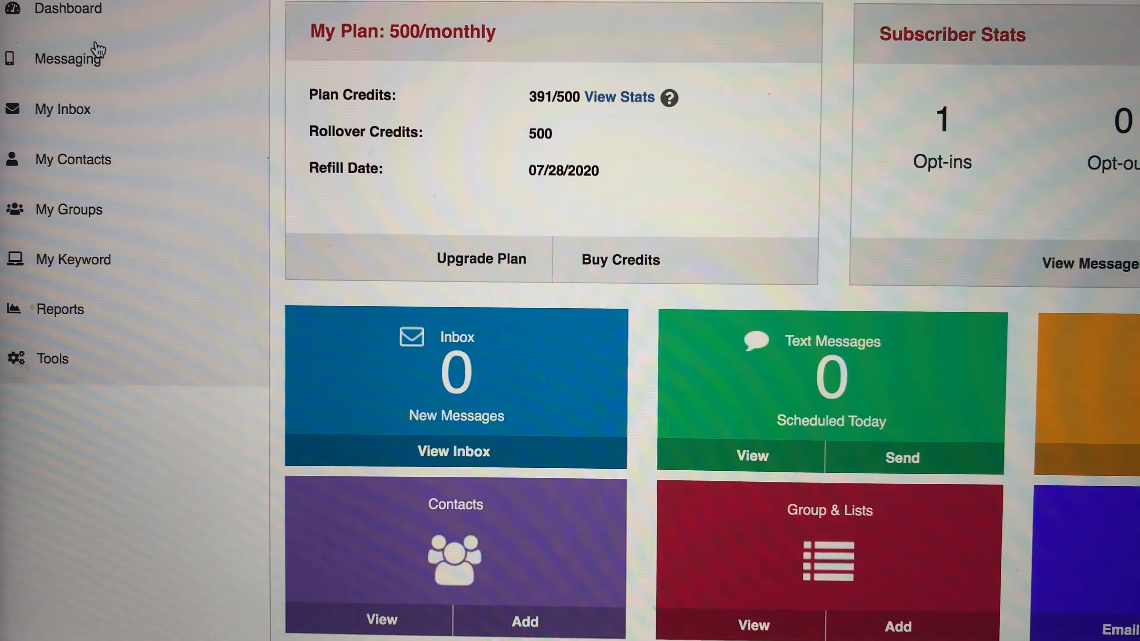
scroll("down", 3)
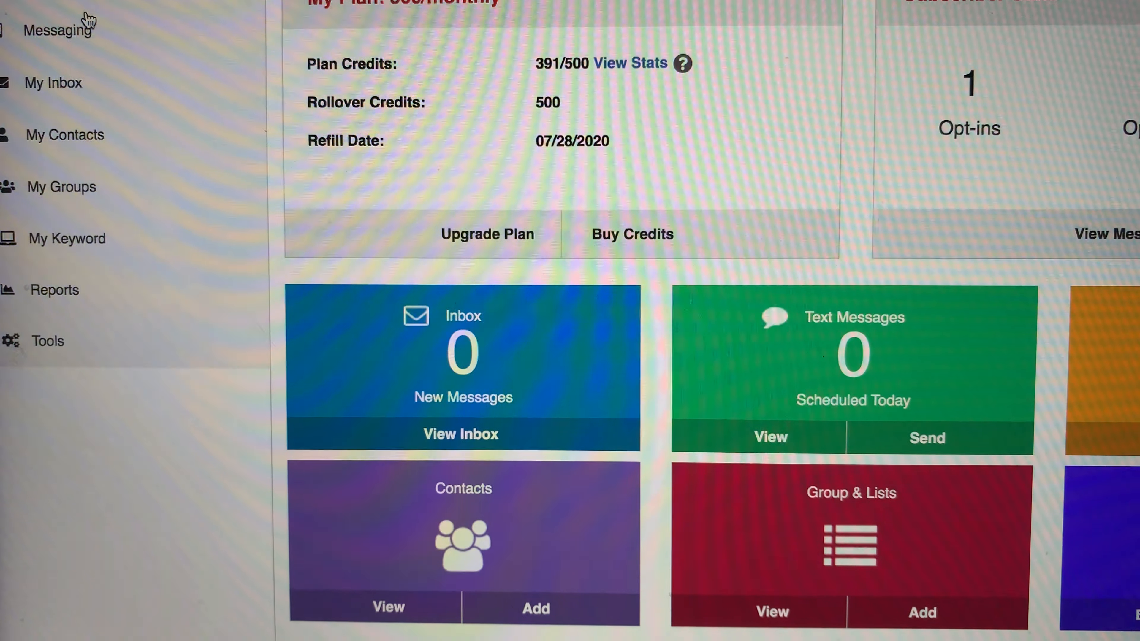
scroll("down", 3)
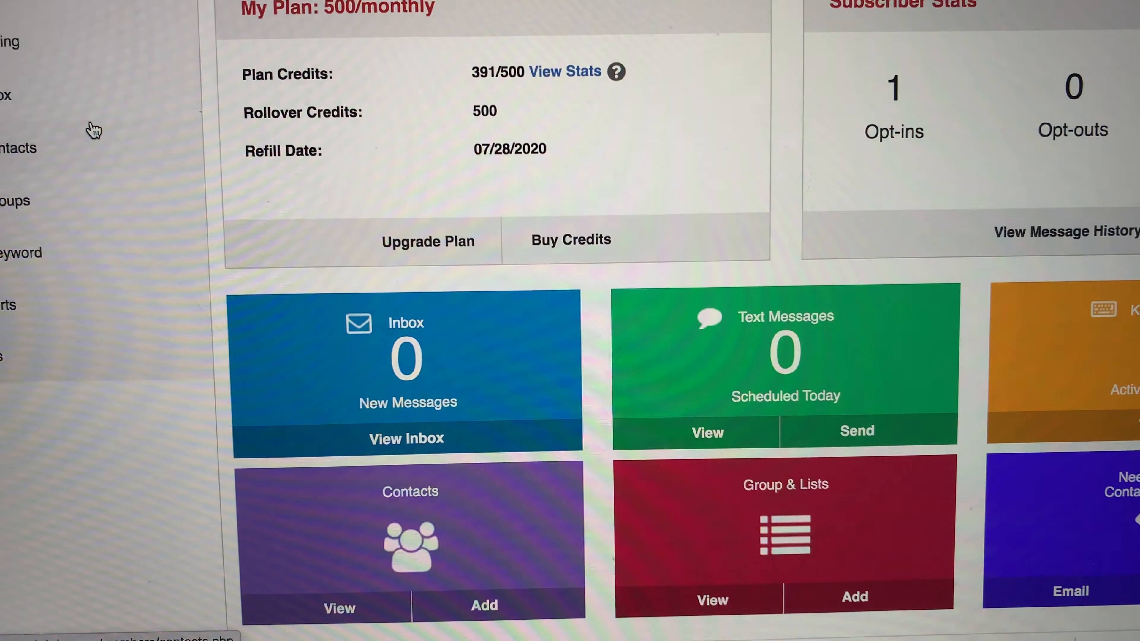
scroll("down", 3)
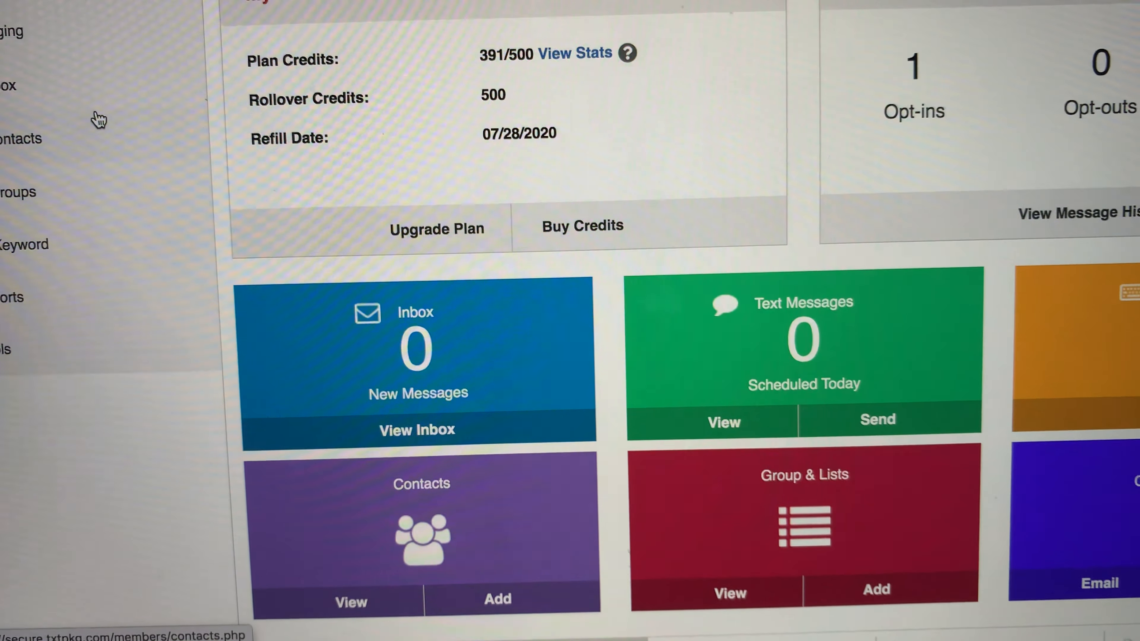